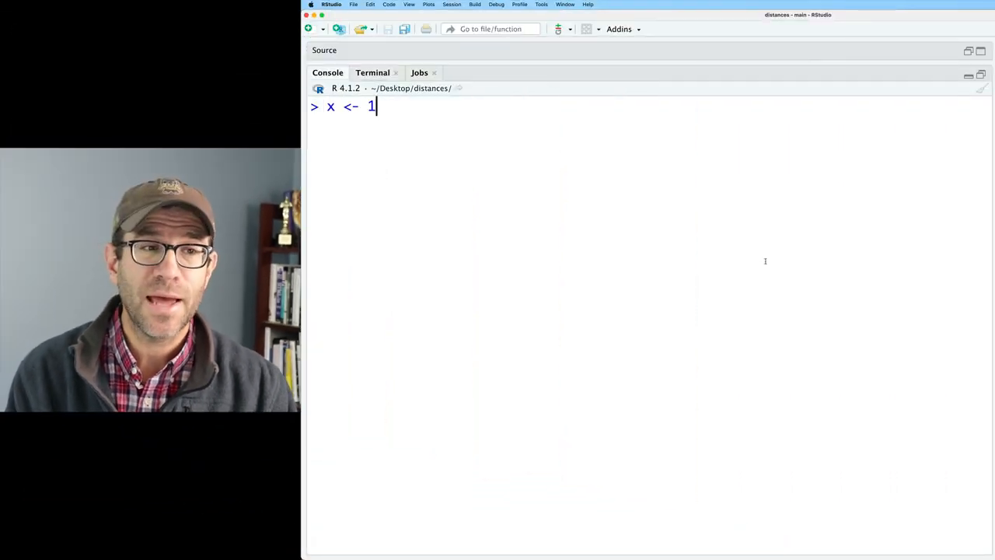
- Assign x <- 1:20 and subset it with x[x >= 7 & x <= 12] to get 7 through 12
type(":20")
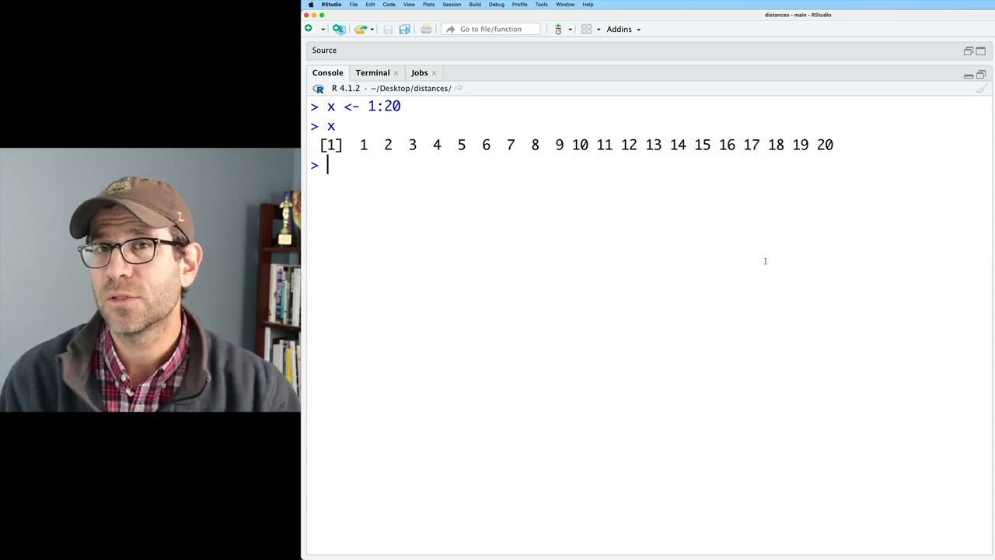
type("x")
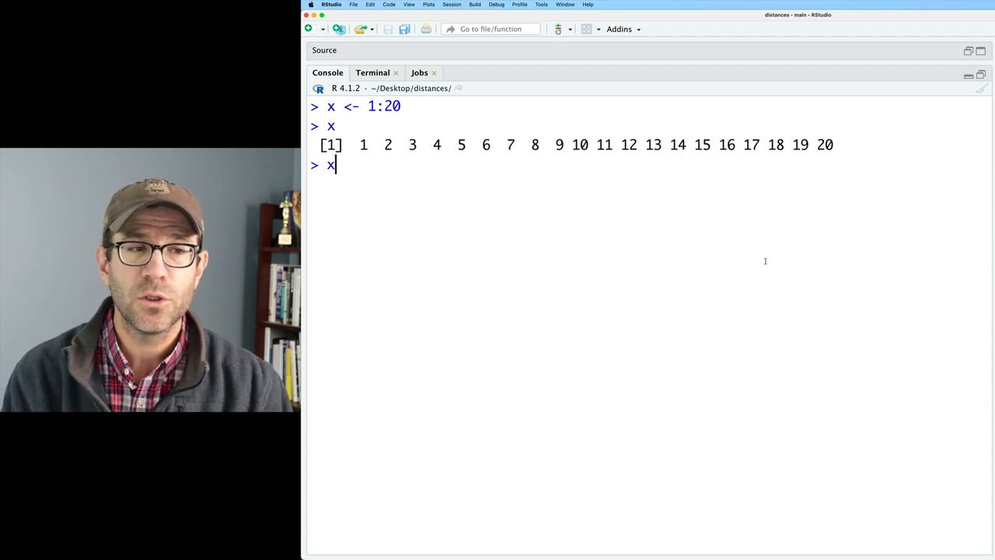
type("[]")
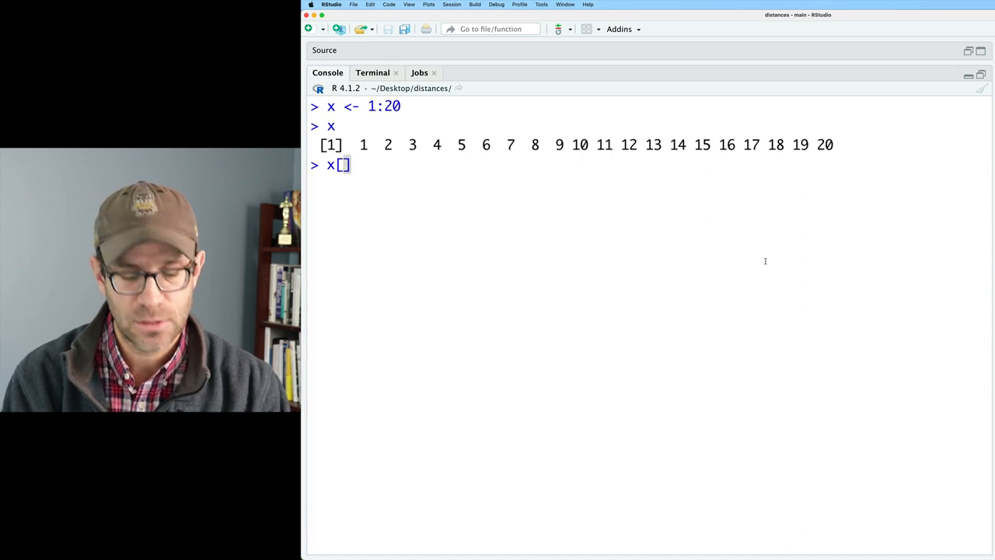
type("x >=")
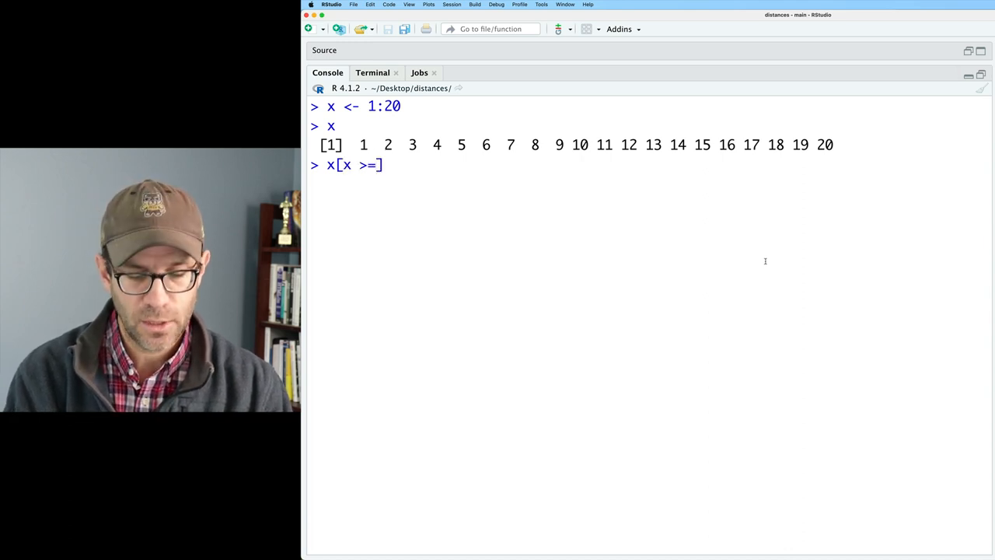
type("7 & x")
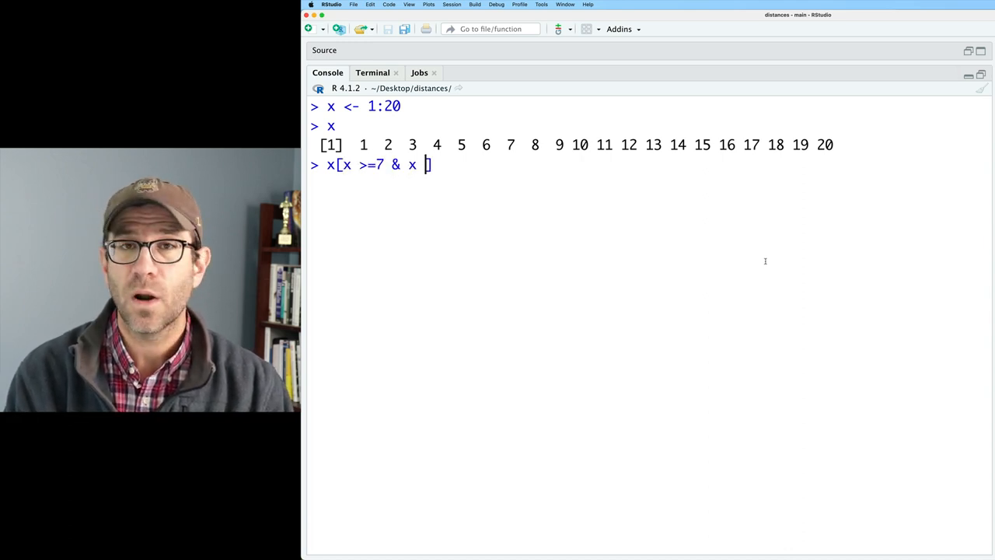
type("<=12")
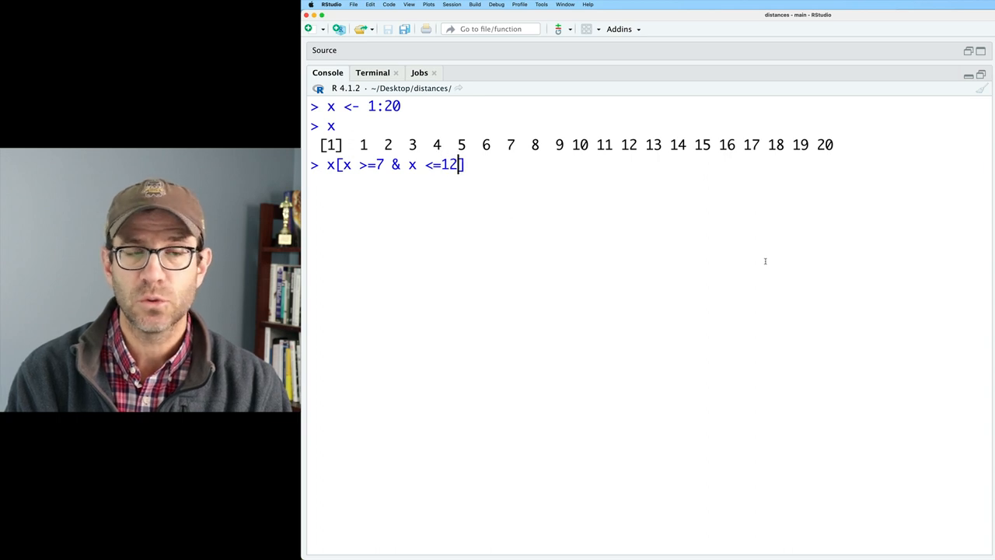
key("Return")
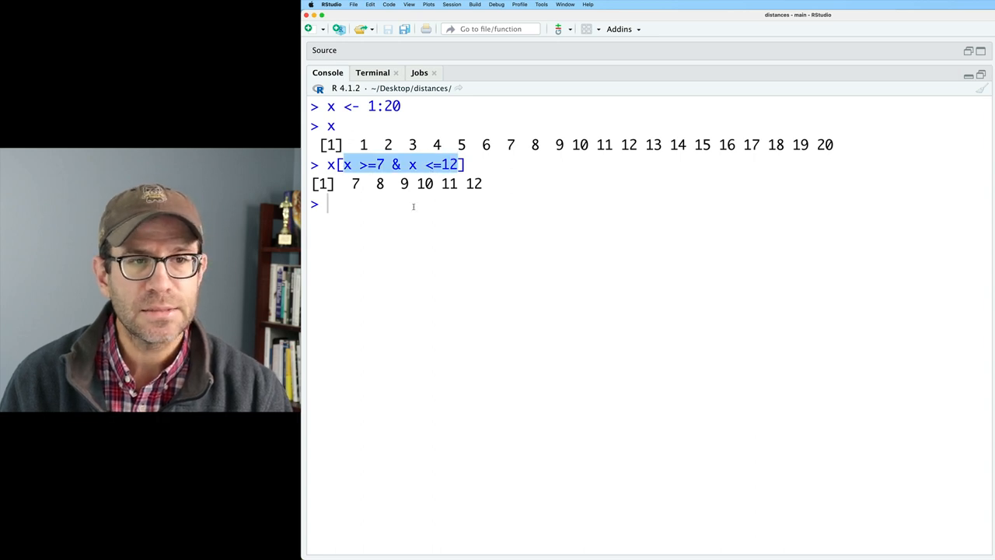
- Run x >= 7 & x <= 12 alone to see the logical vector, TRUE only for 7 to 12
type("x >=7 & x <=12")
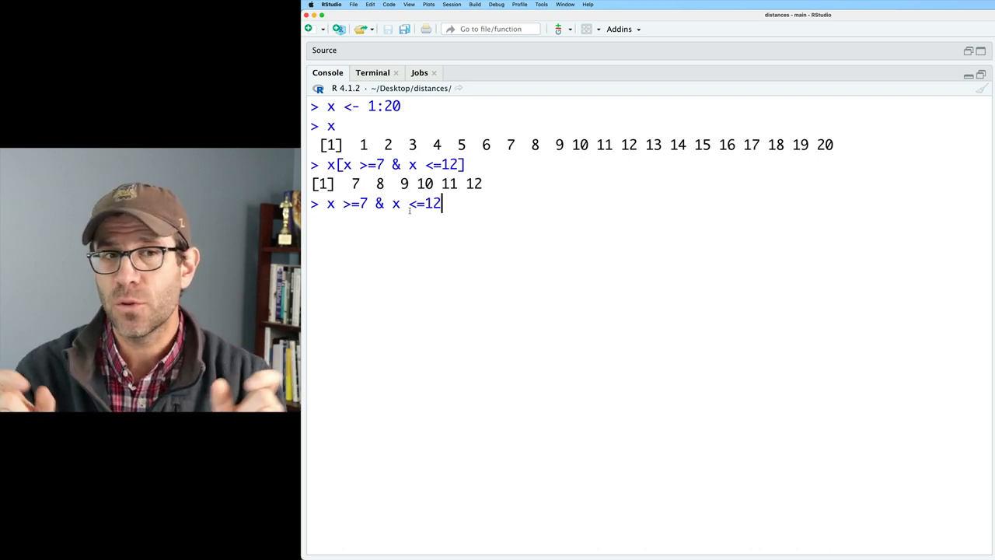
key("Return")
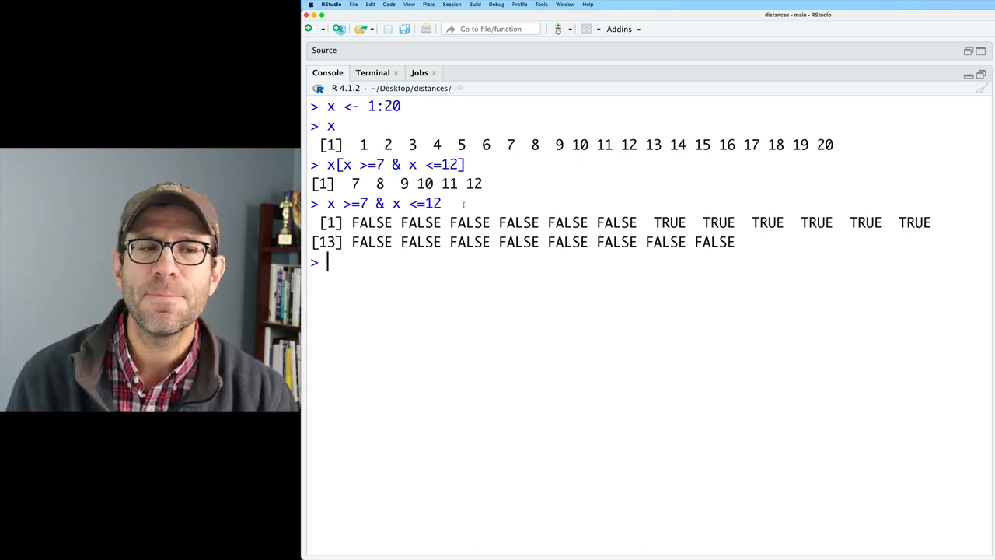
left_click_drag(351, 223, 637, 223)
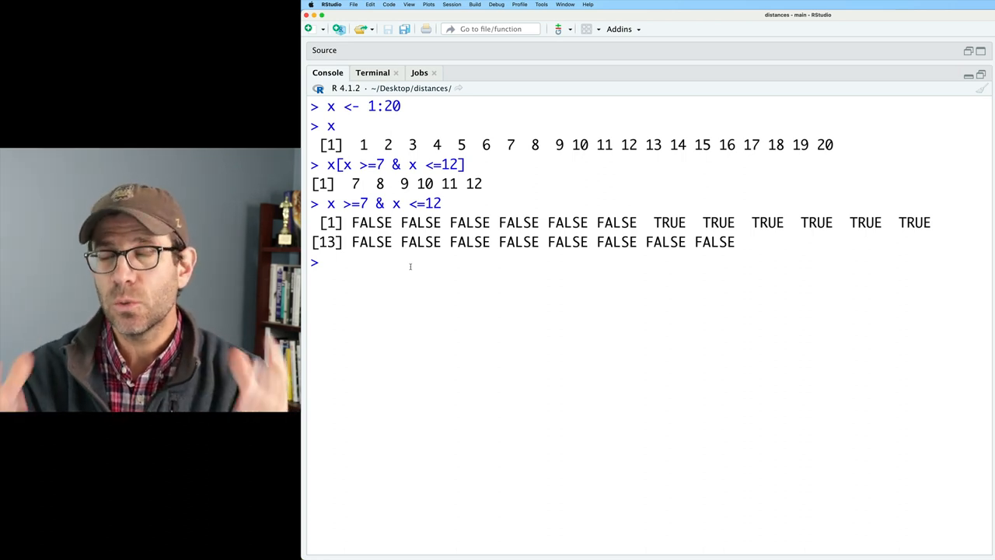
- Run x[c(TRUE, FALSE)] to pick every other value of x
type("x[c(T")
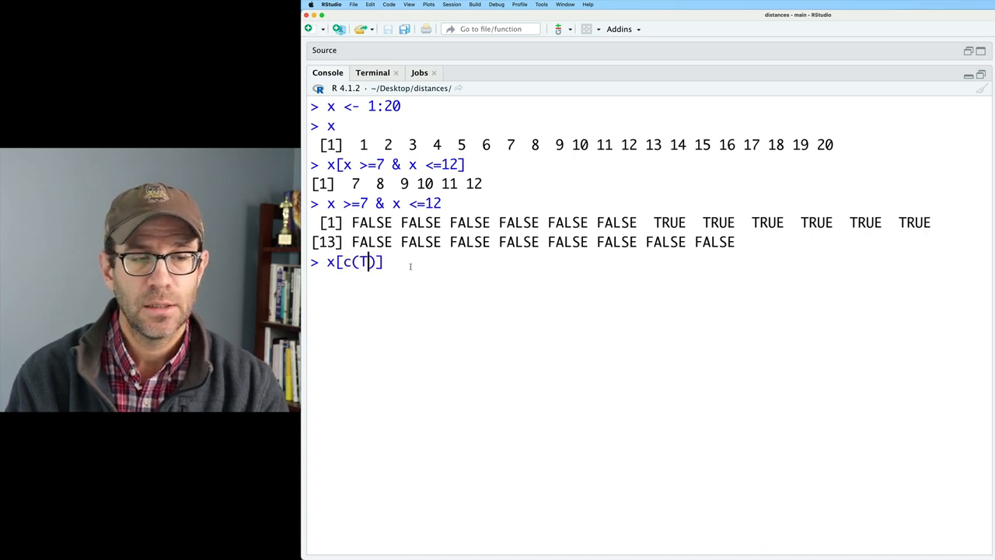
type("RUE, FA")
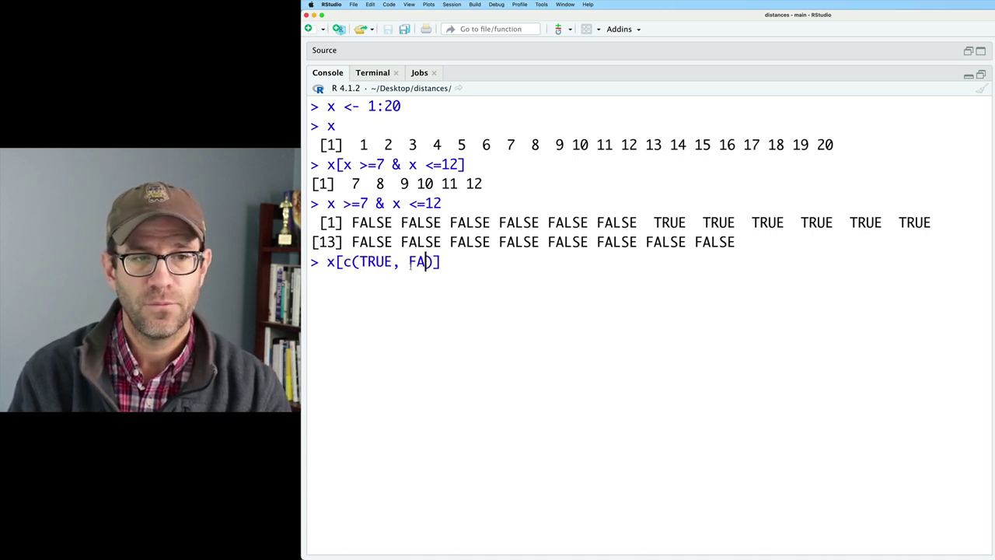
type("LSE")
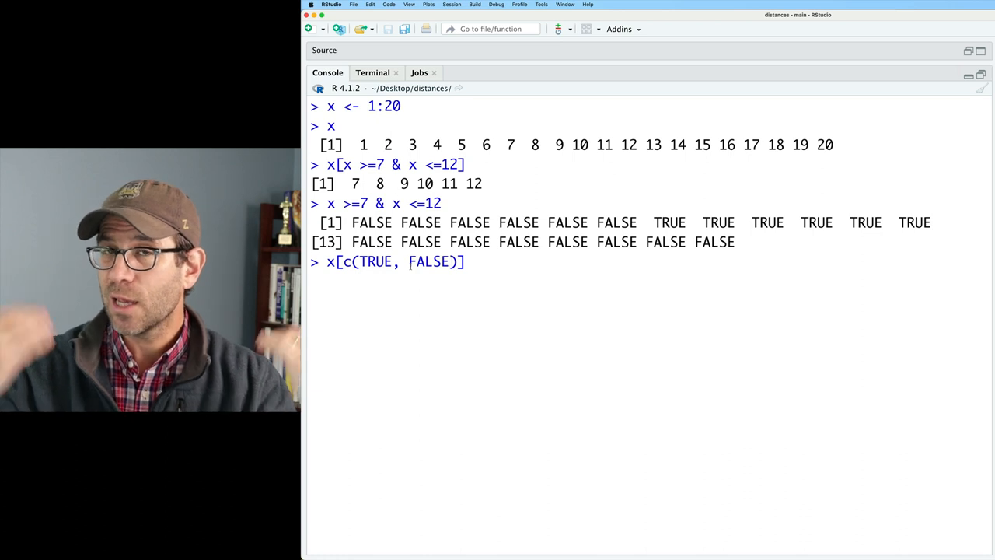
key("Return")
type("c(4")
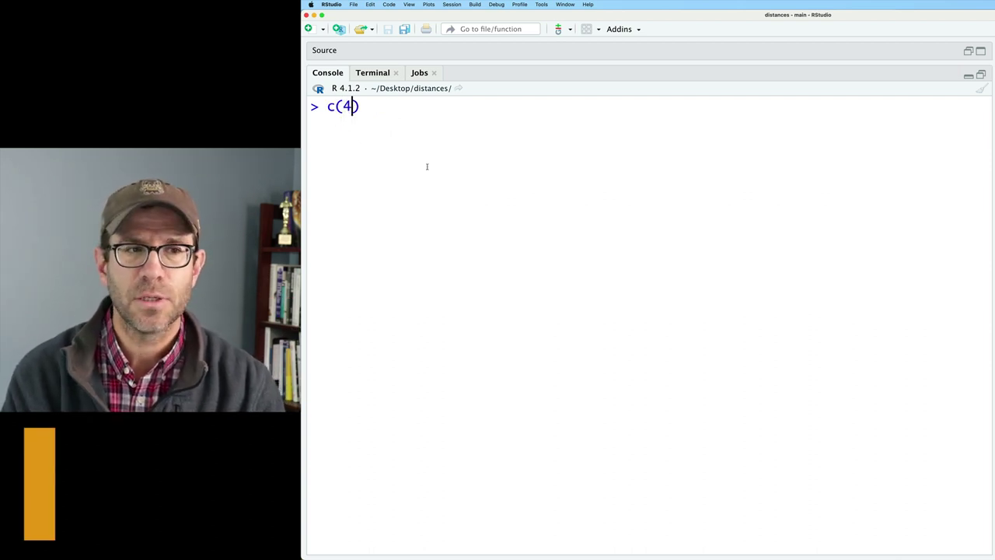
- Print the vector c(4, 2, 4, 0)
type(", 2, 4,")
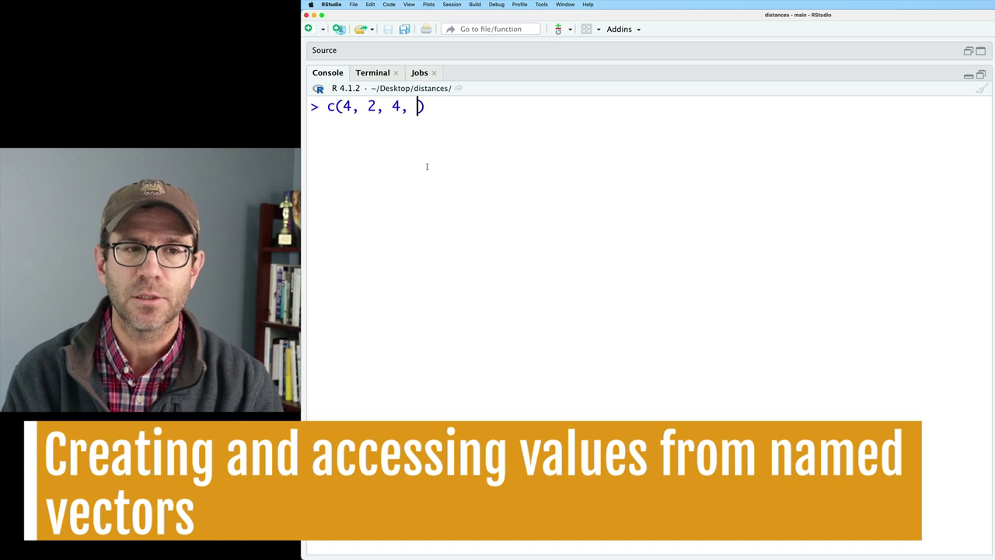
type("0")
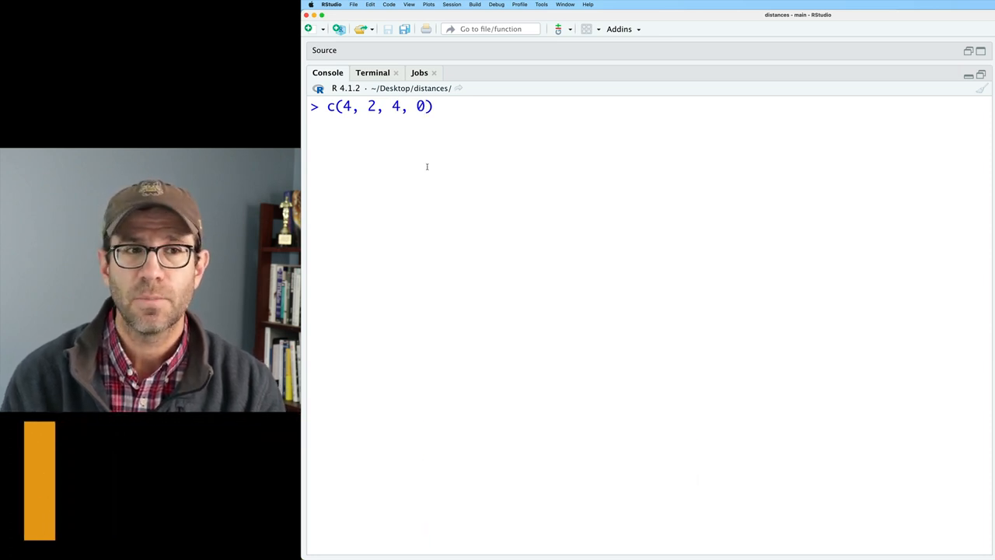
key("Return")
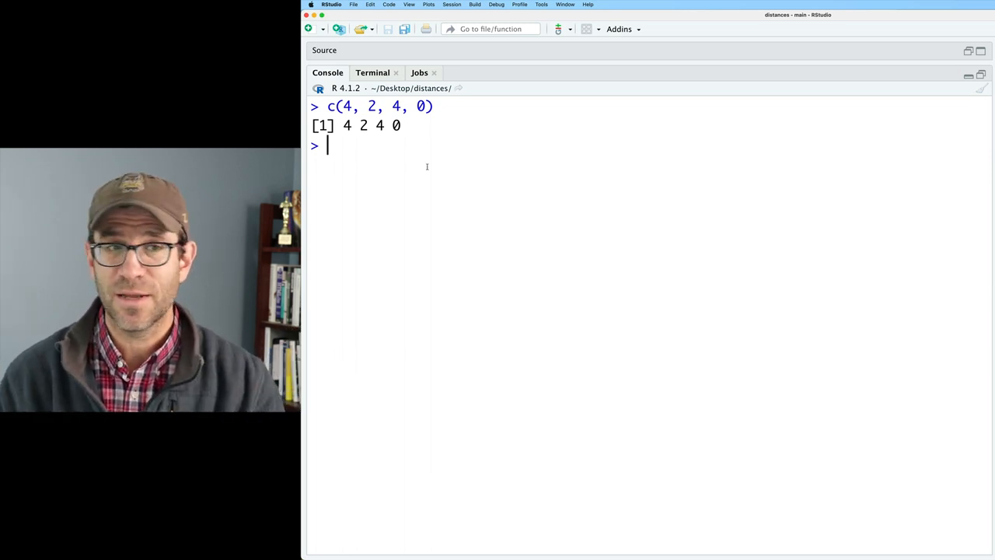
- Recall the command and store the vector as n_legs <- c(4, 2, 4, 0)
key("Up")
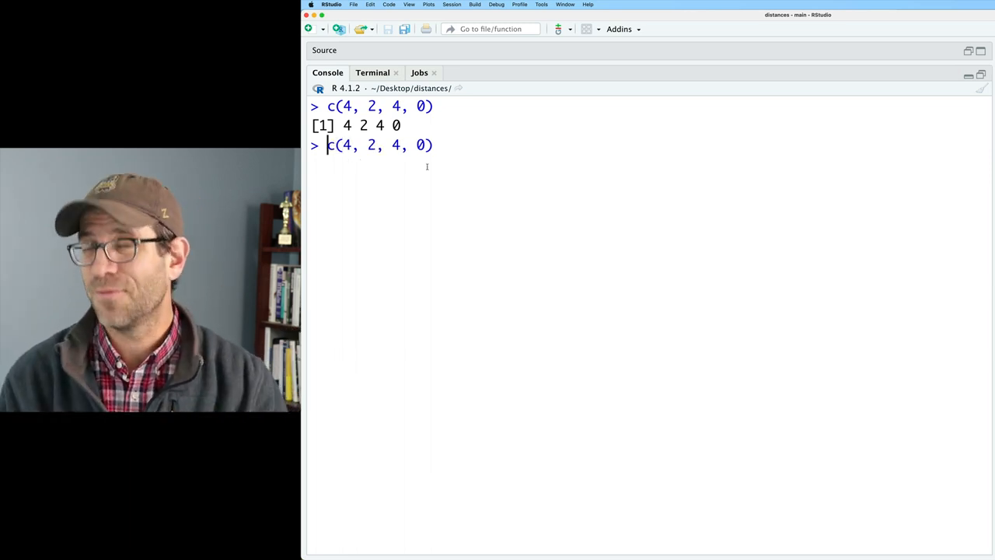
type("n")
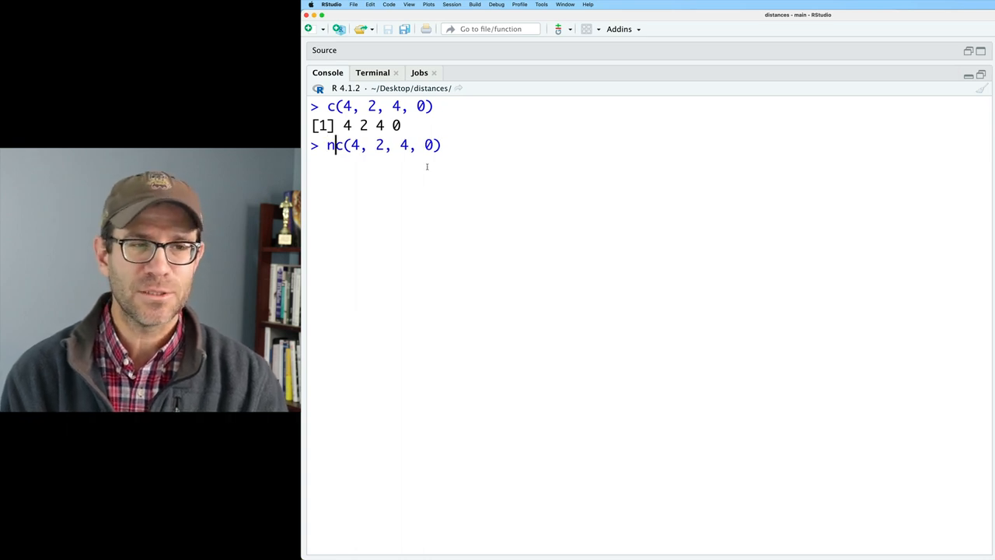
type("_legs <-")
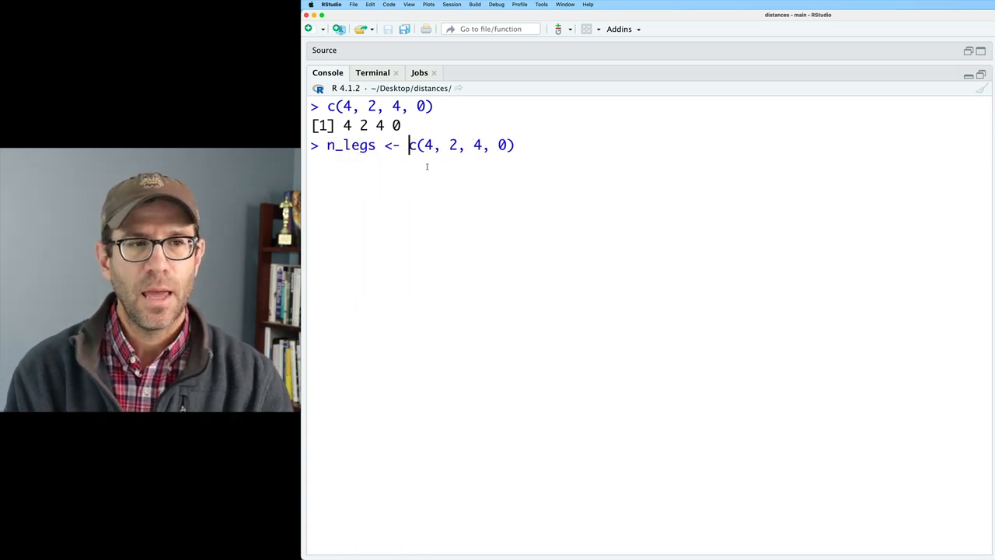
key("Return")
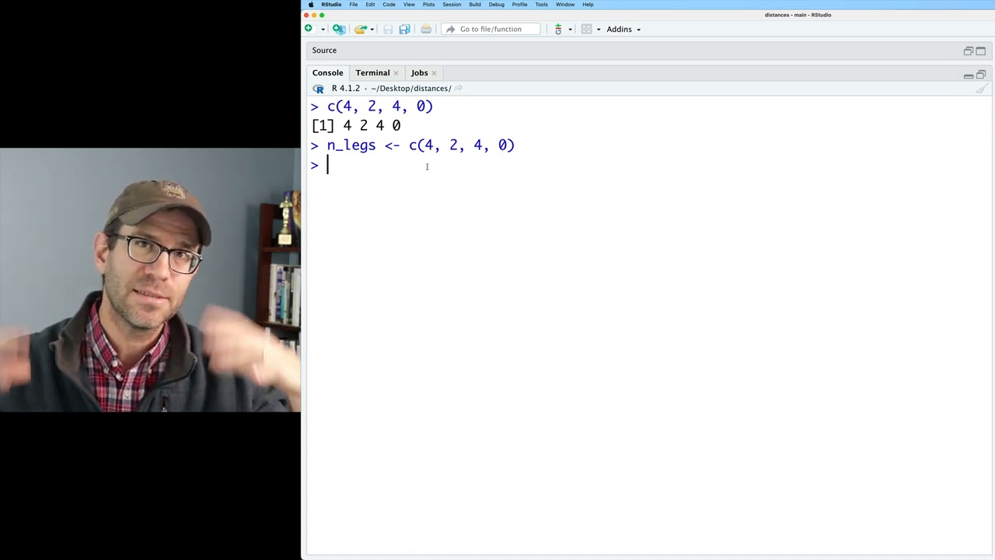
- Redefine n_legs as c("dog" = 4, "chicken" = 2, "cat" = 4, "fish" = 0)
key("Up")
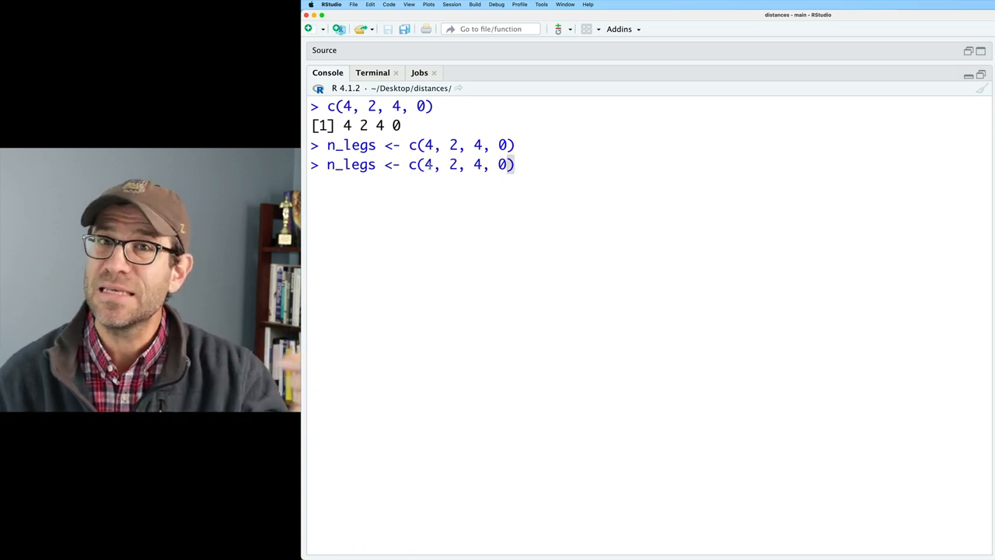
type("\"dog\"")
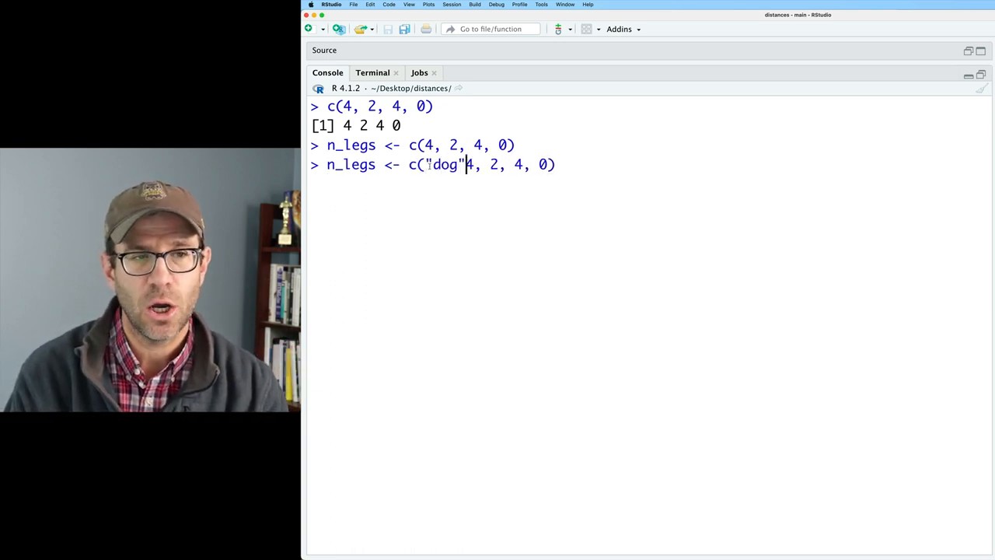
type("= 4, c")
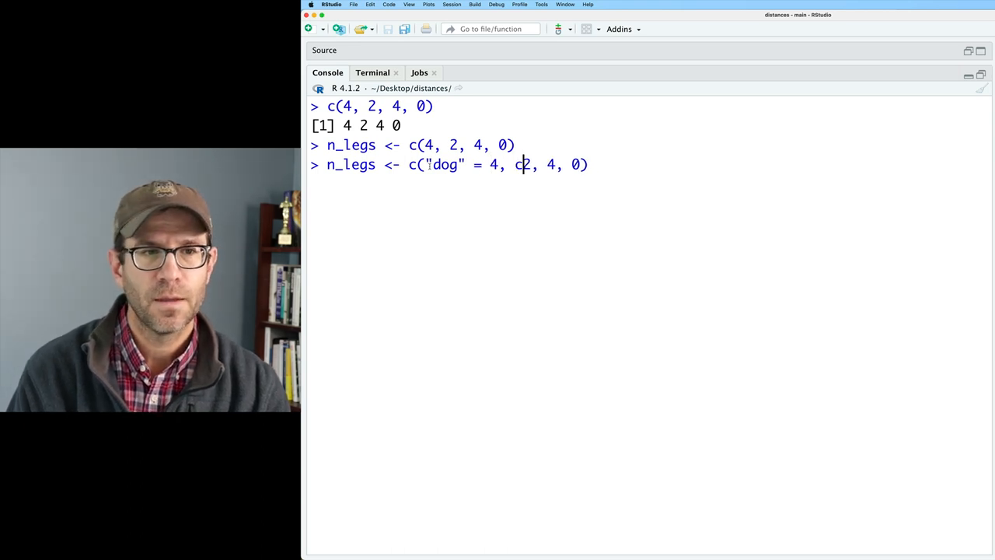
type("\"hick")
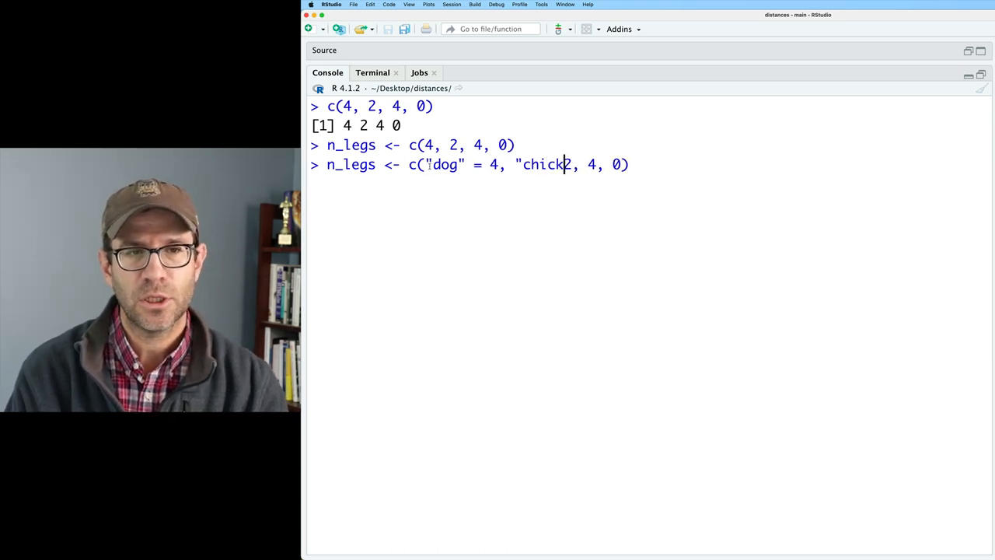
type("en\" = 2,")
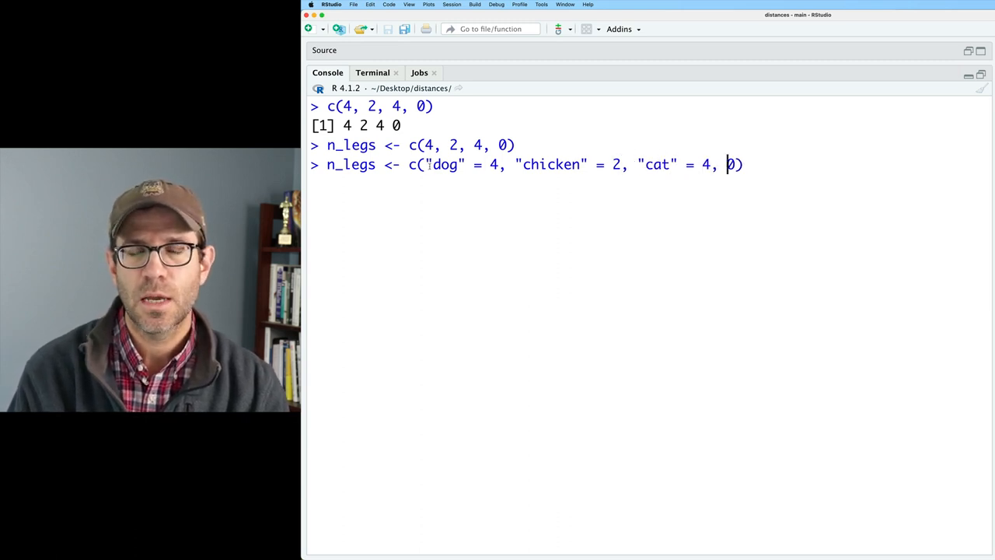
type("\"fish\"=")
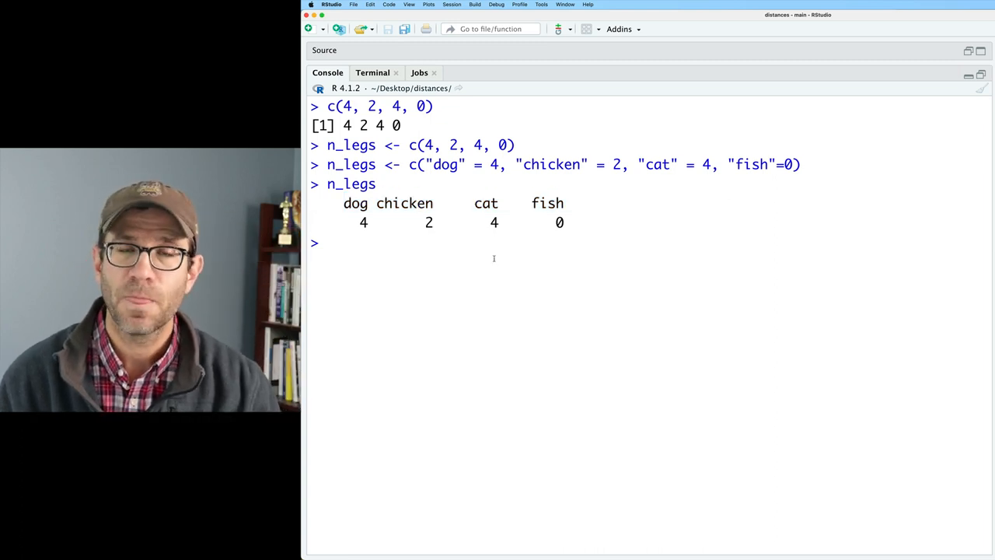
type("n_legs[\"c")
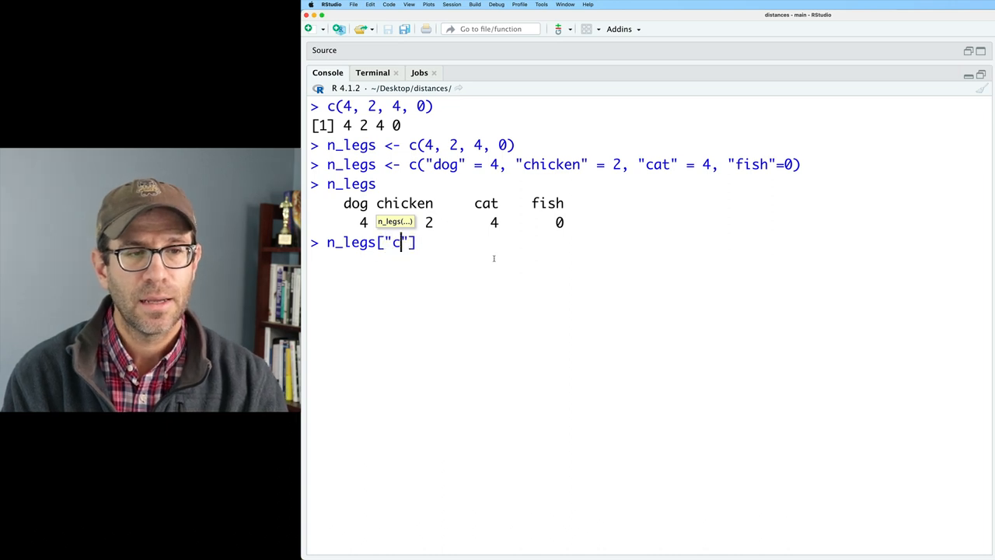
type("at")
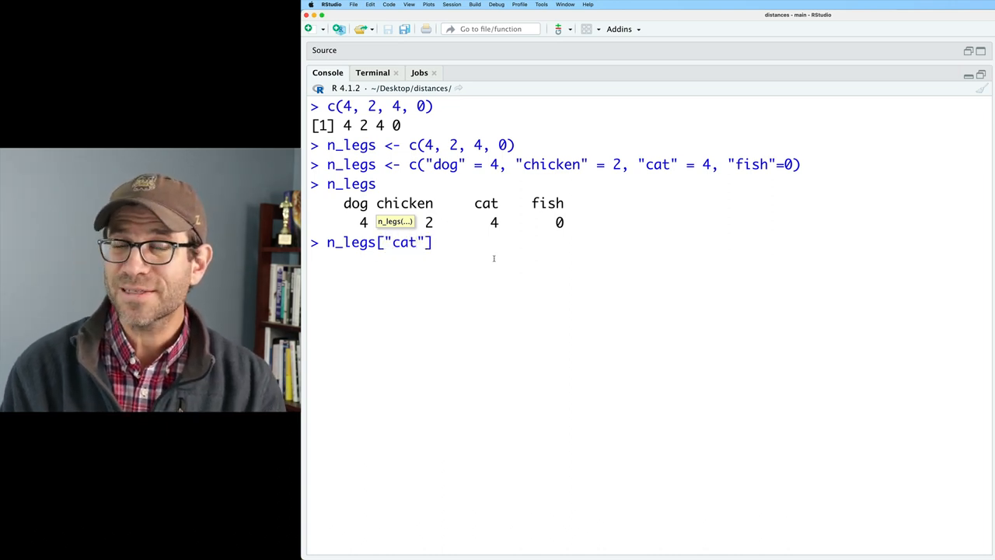
key("Return")
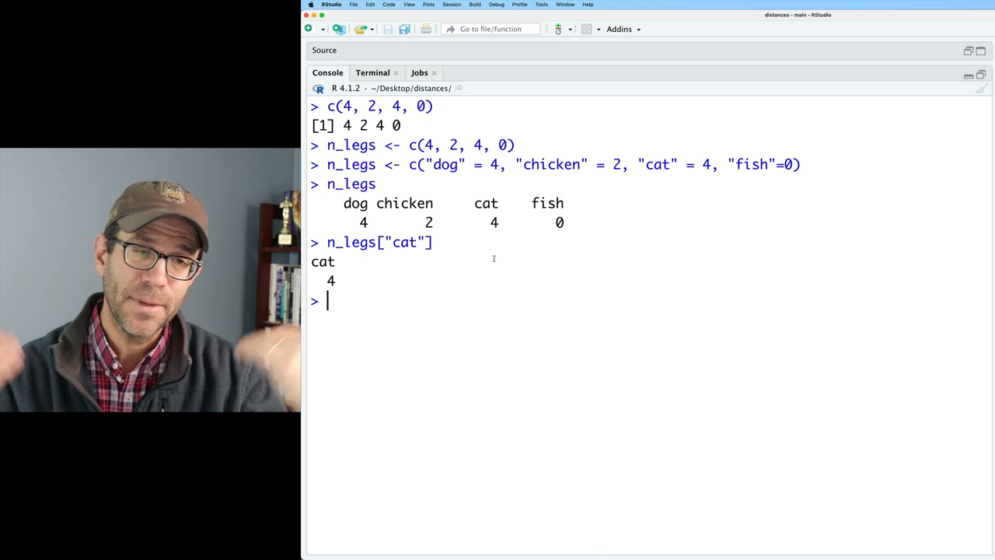
type("n_l")
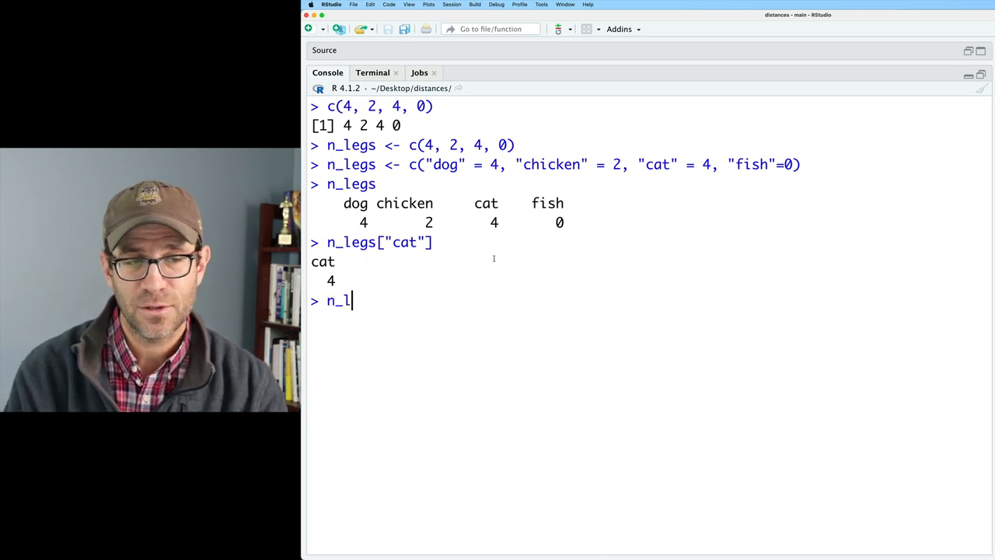
type("egs[\"dog\"]")
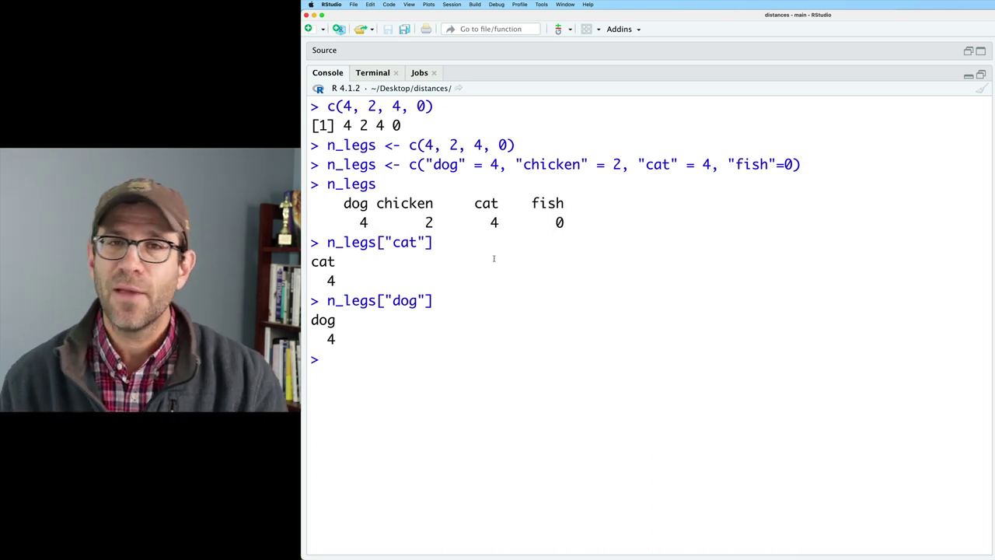
mouse_move(423, 233)
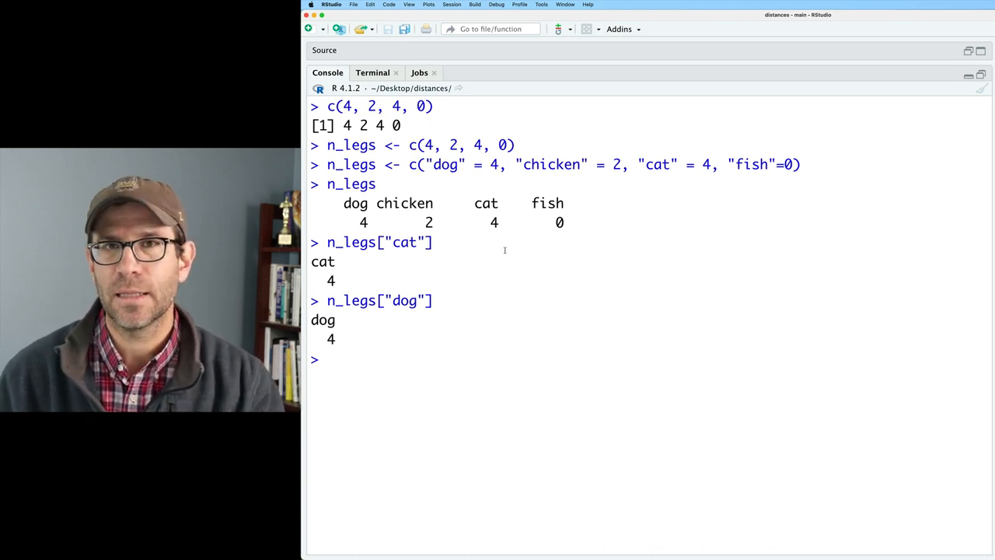
mouse_move(473, 245)
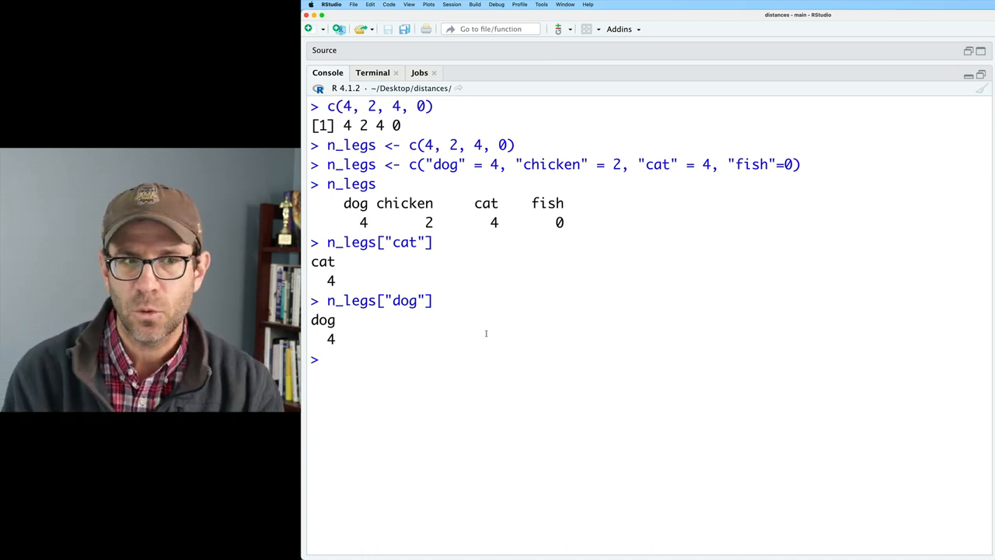
- Define ranking <- c("1"="Alabama", "2"="Michigan", "3"="Georgia", "5"="Notre Dame")
type("ranking")
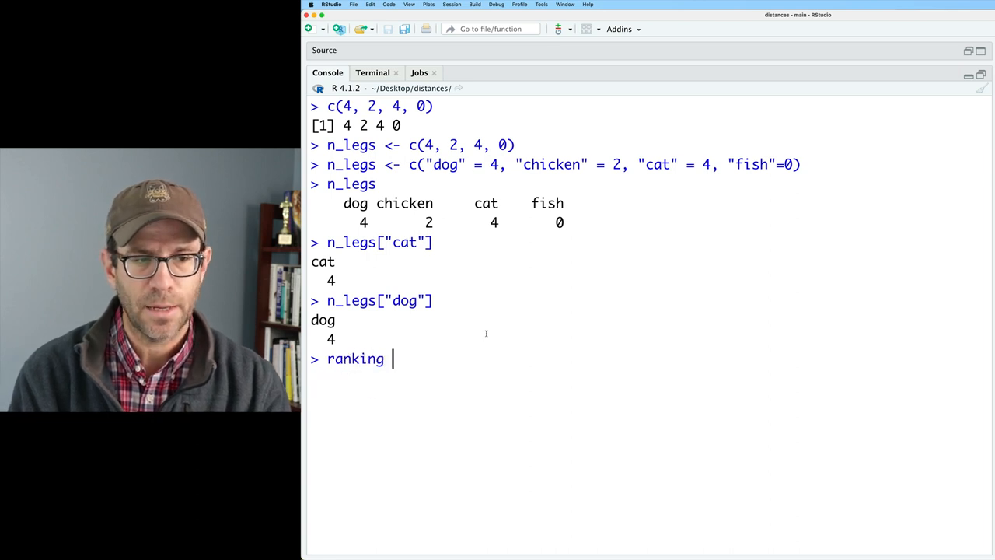
type("<- c")
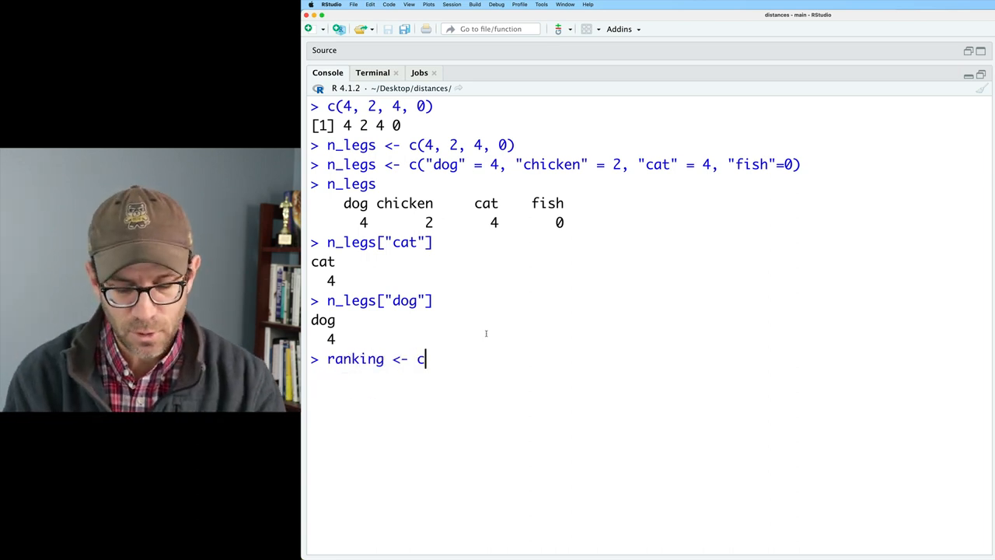
type("()")
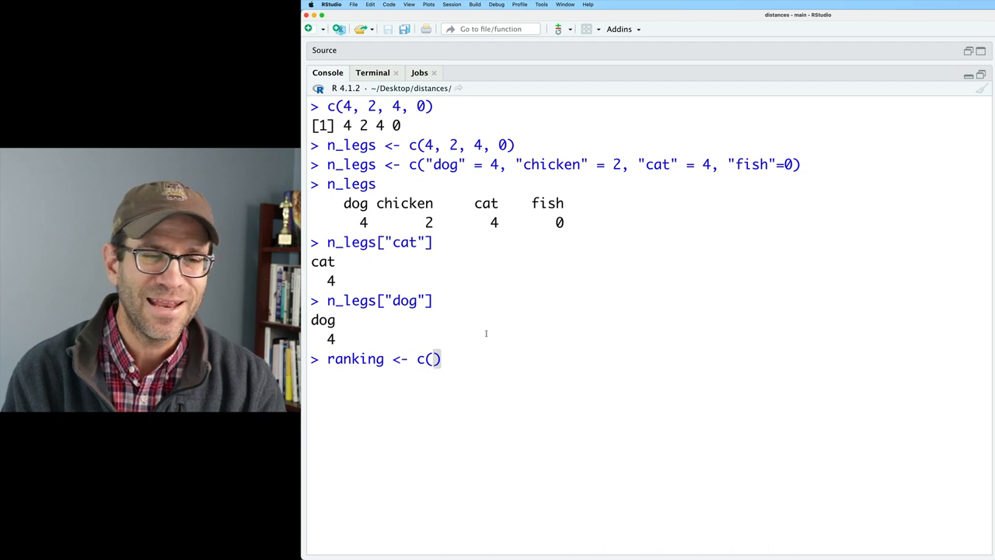
type("\"1\" = \"Alaba")
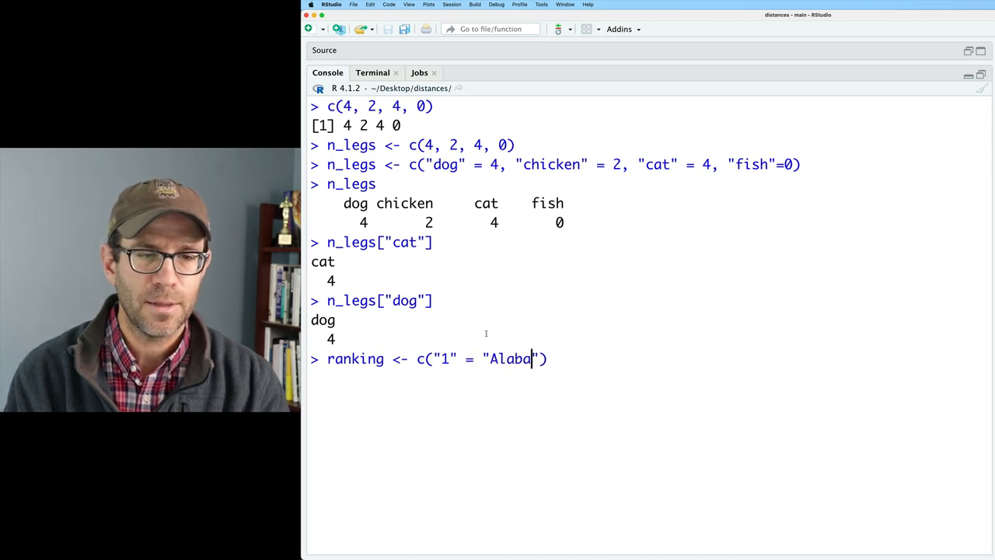
type("ma\", \"2\"")
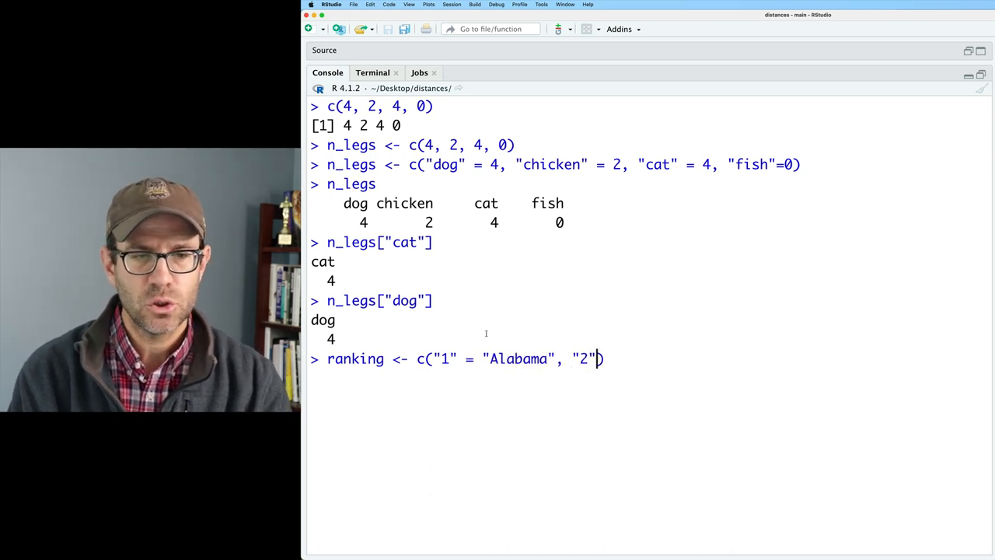
type("= \"Michi\"")
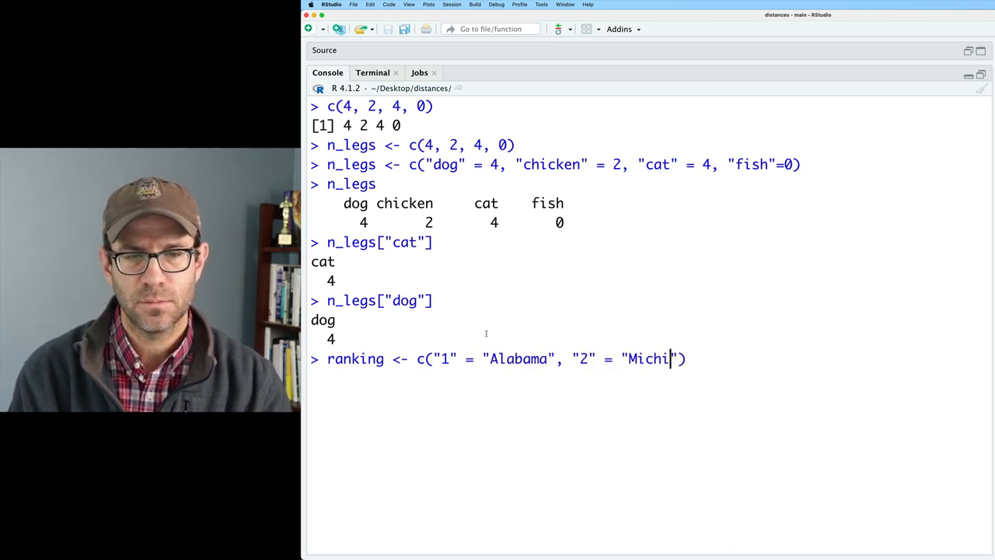
type("gan\", \"")
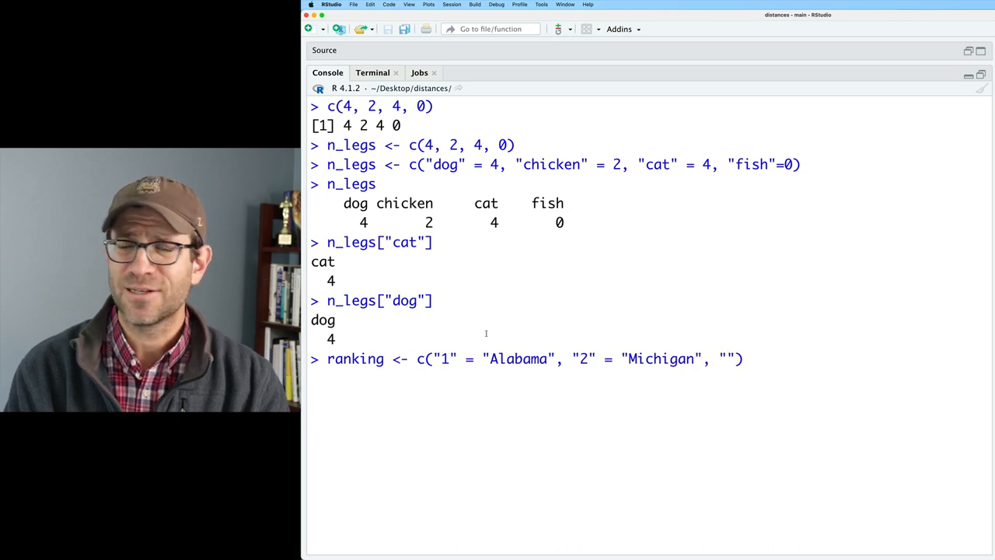
type("\"3\" =")
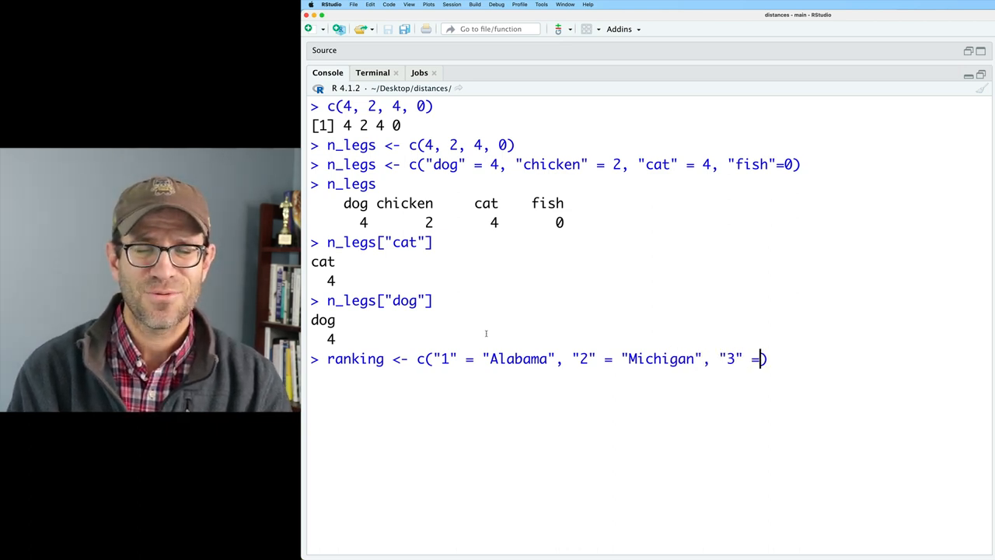
type("\" \"")
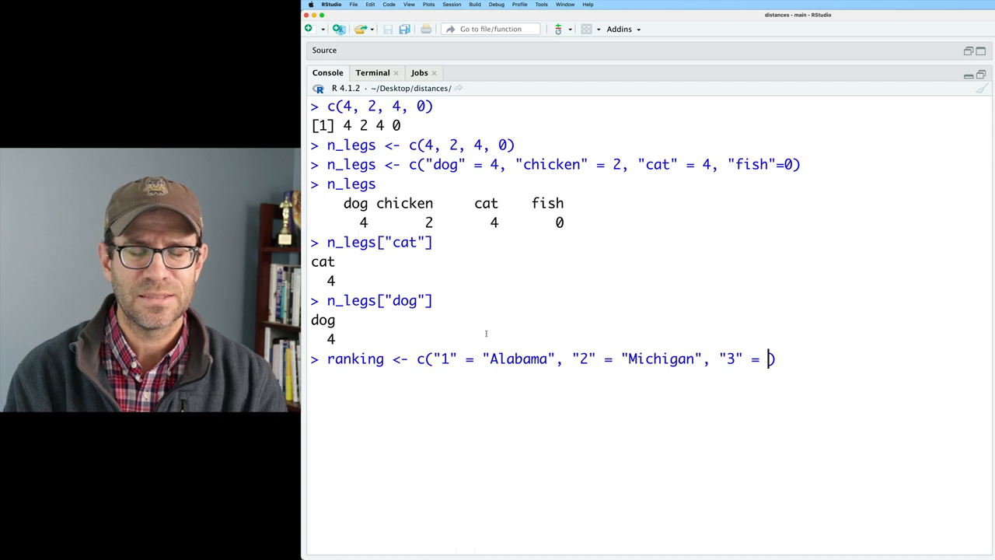
type("G\"")
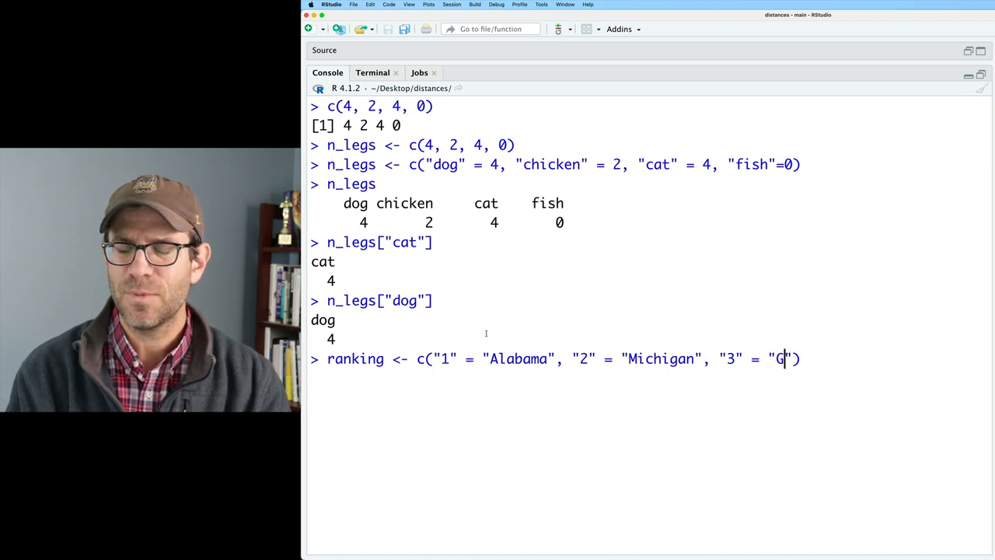
type("eorgia\",")
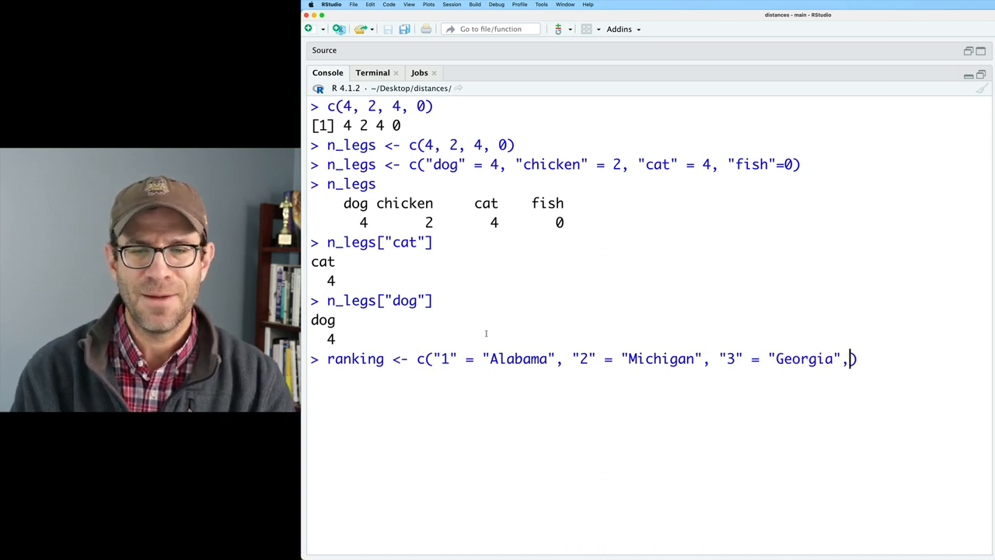
type("\"5\"")
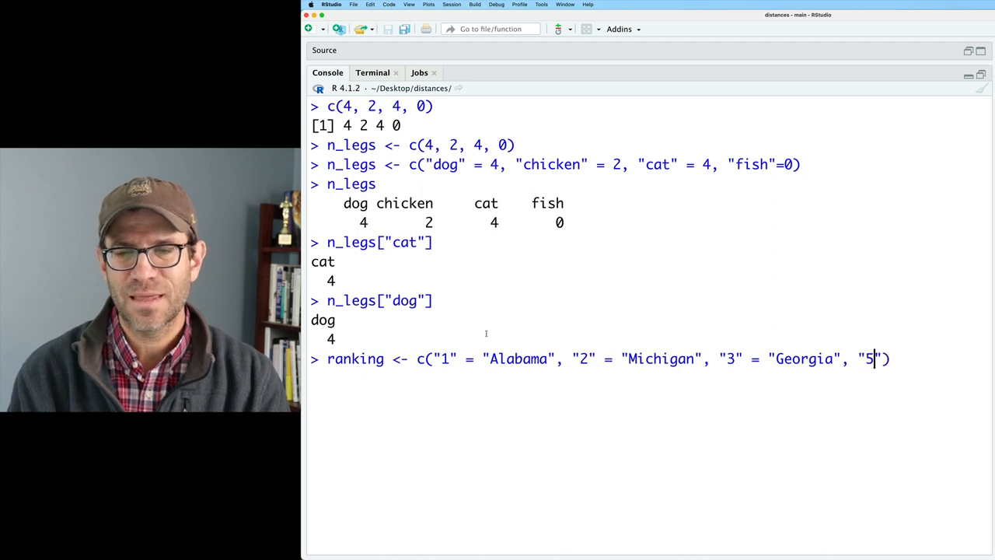
type("=\"Notre Dame\"")
type("ra")
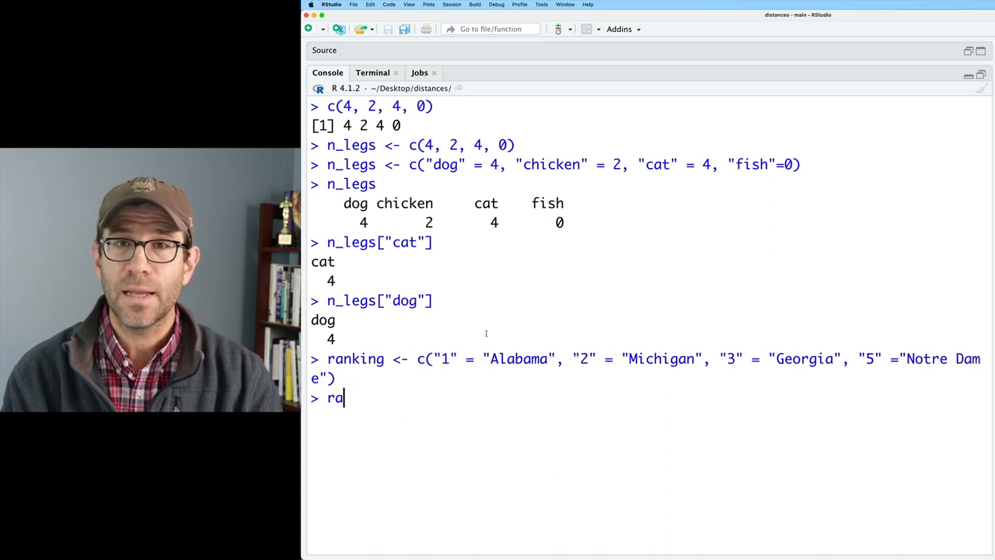
key("Return")
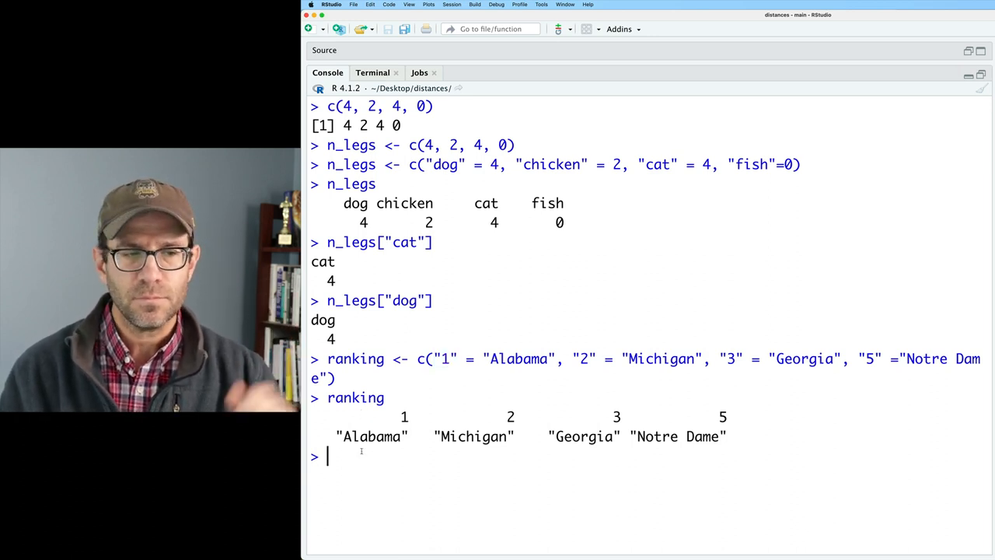
- Print ranking and index it by position: ranking[1], ranking[4], ranking[5] giving NA
type("ranki")
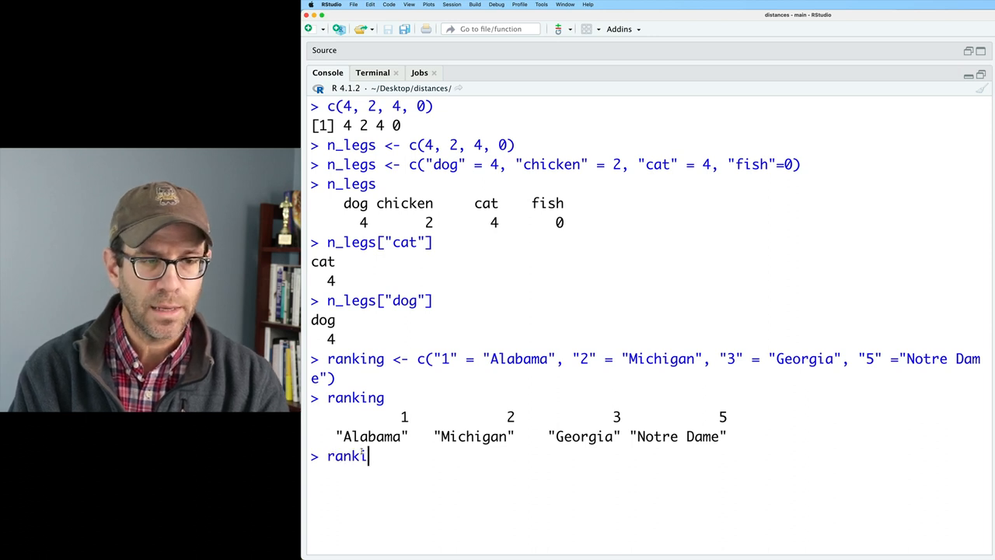
key("Return")
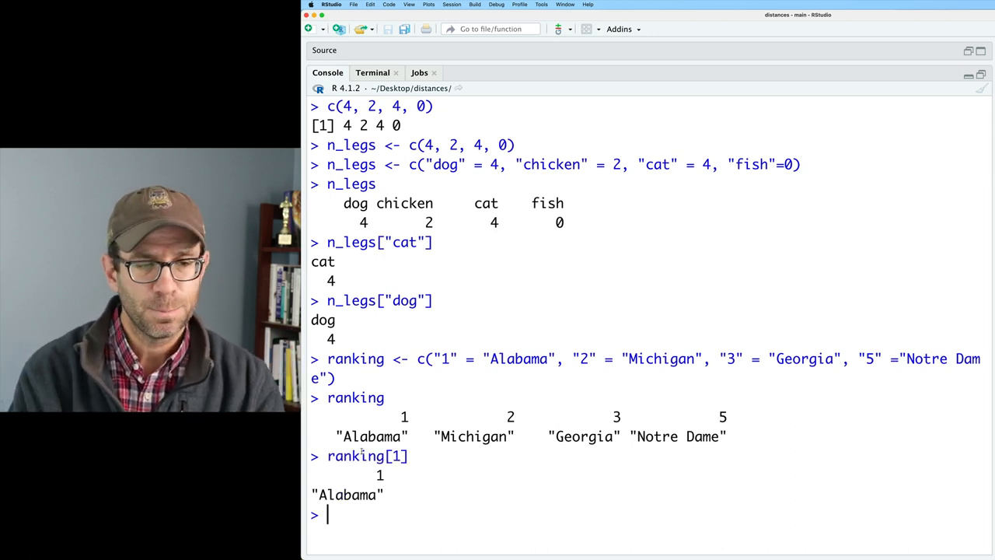
type("ranking[]")
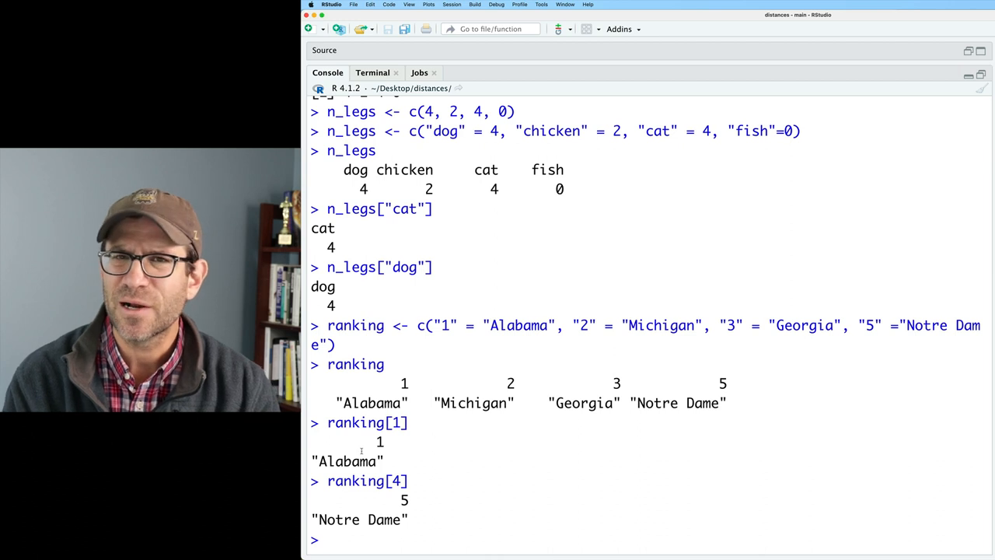
type("ranking[5")
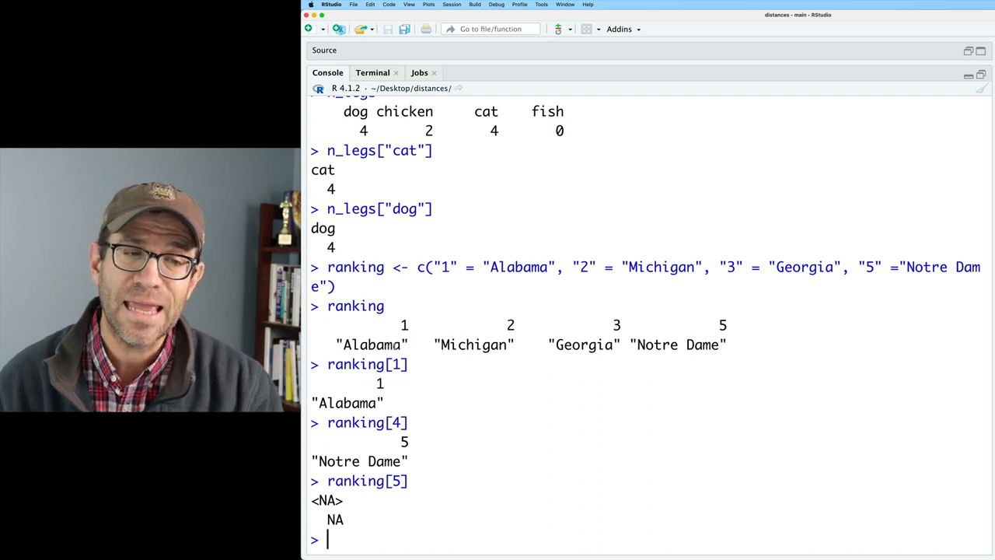
- Index ranking by name with ranking["5"] and ranking["3"] to get Notre Dame and Georgia
type("ranking[\"\"]")
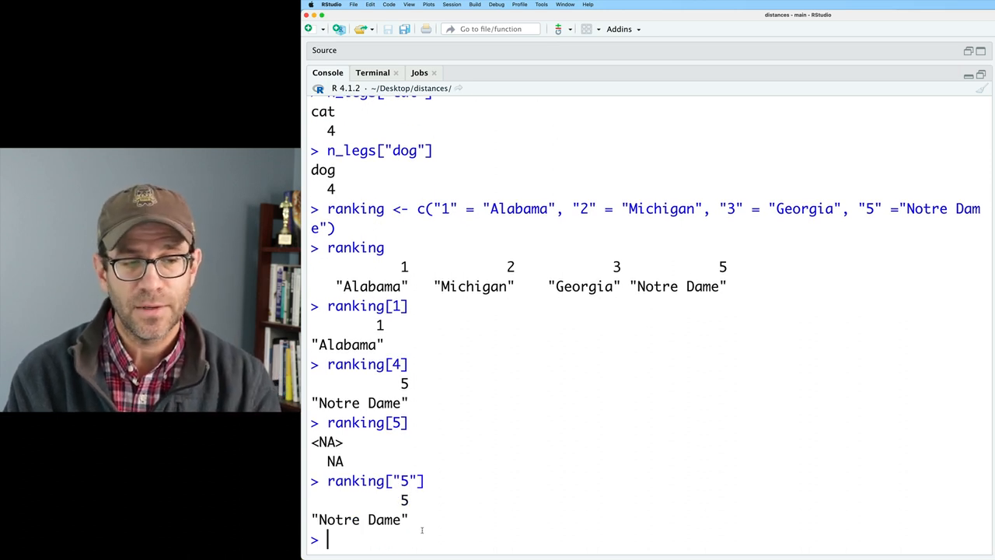
type("ranking[\"3\"]")
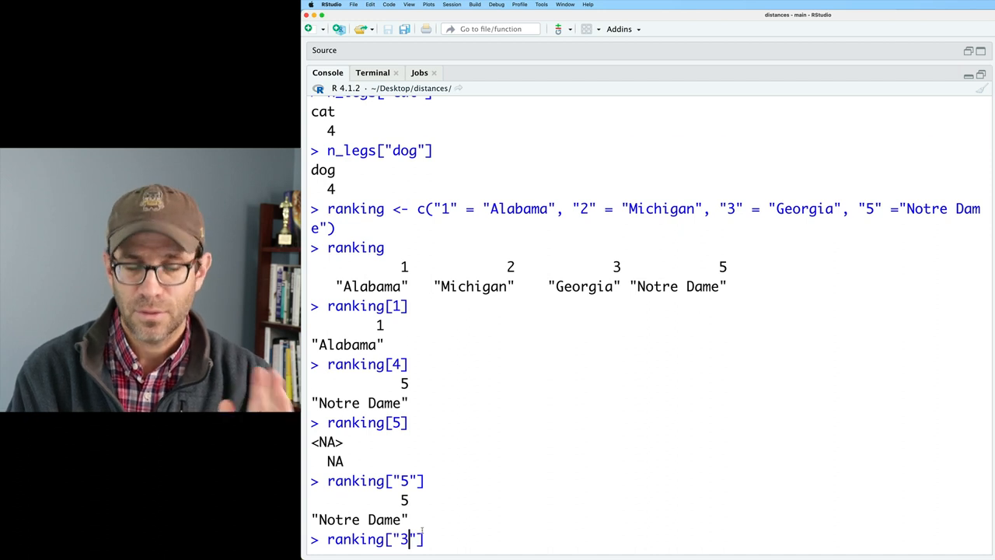
key("Return")
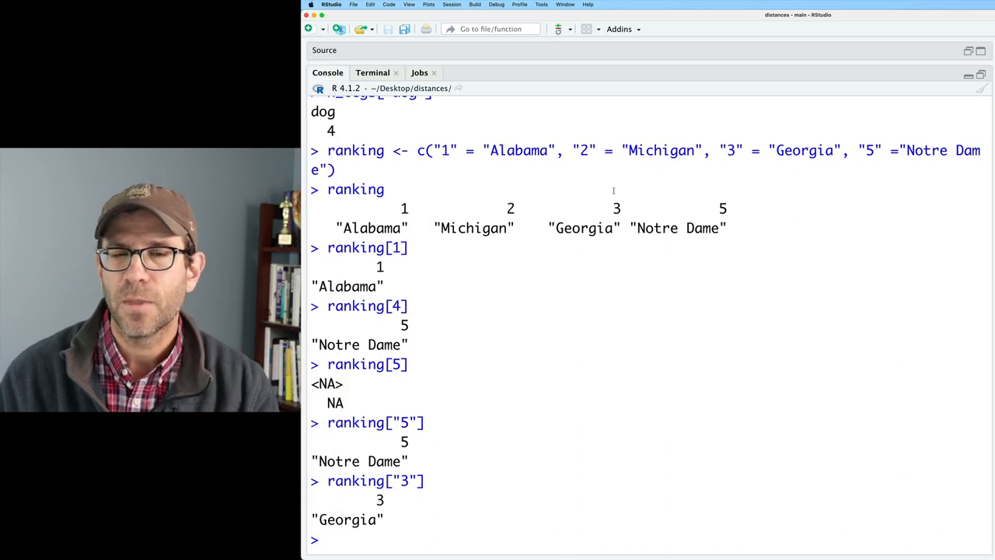
mouse_move(722, 236)
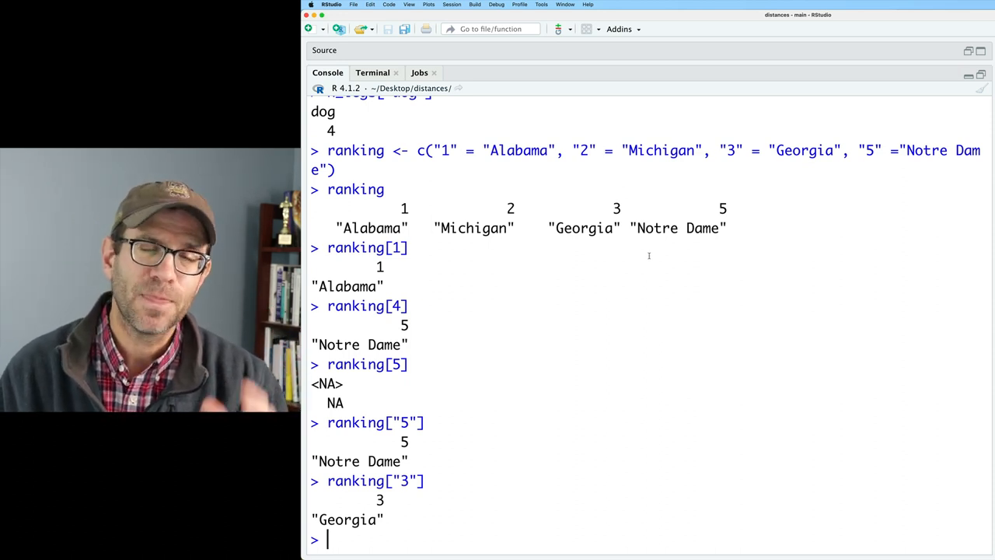
mouse_move(553, 243)
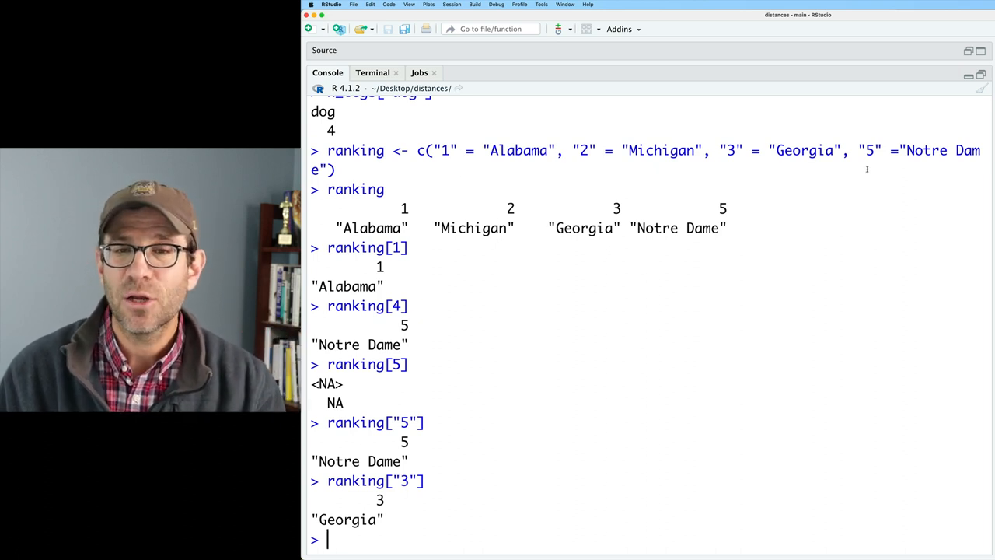
mouse_move(551, 255)
type("lette")
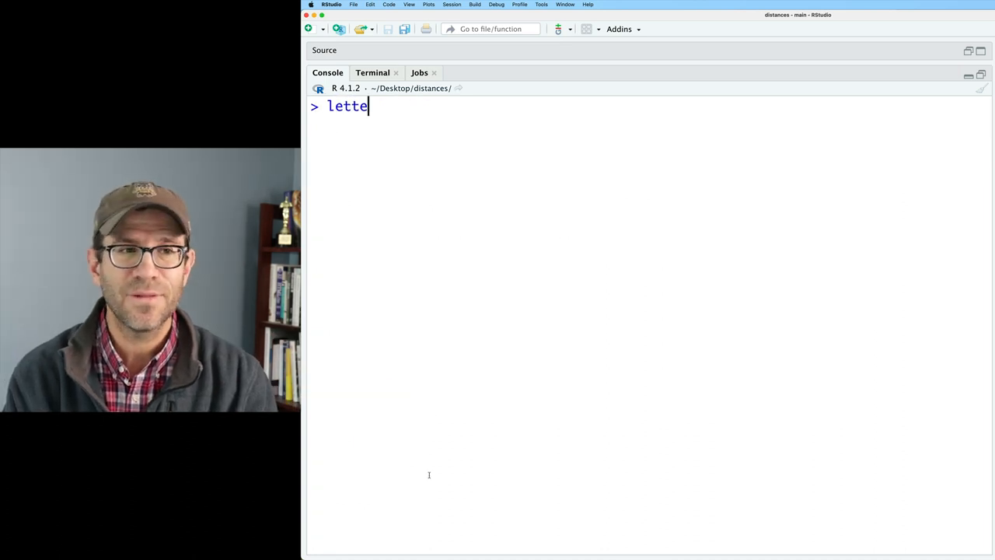
- Print letters and index it with letters[4], letters[1] and letters[0]
key("Return")
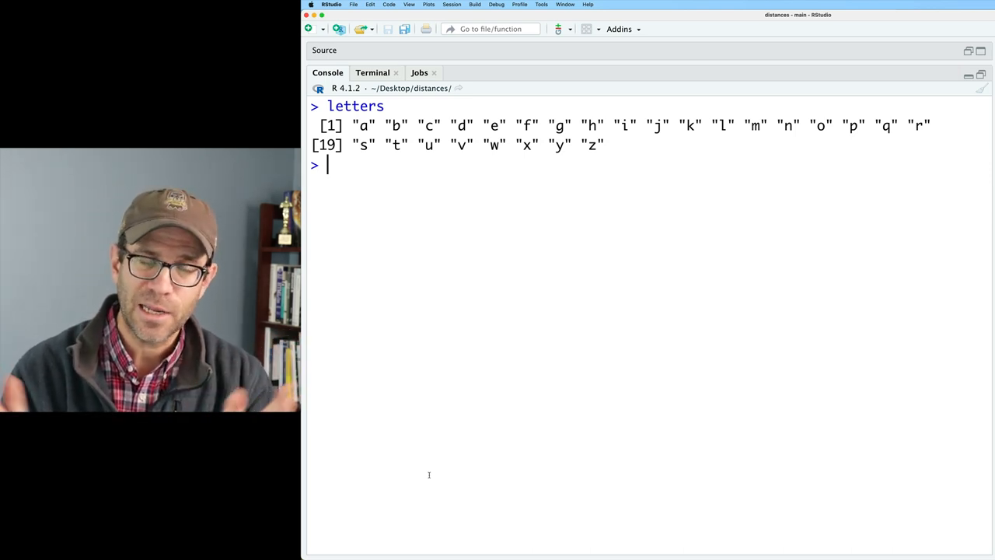
type("leg")
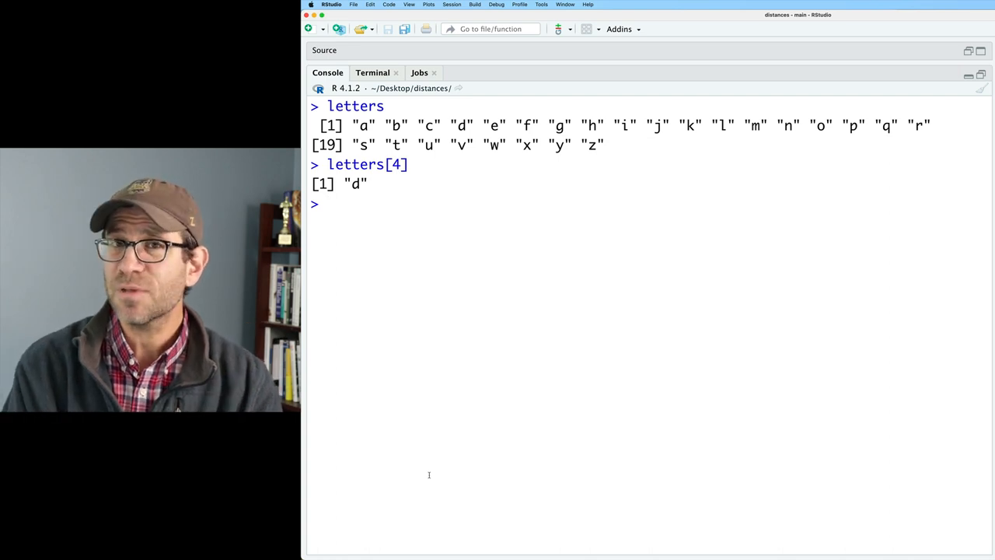
type("letters[1")
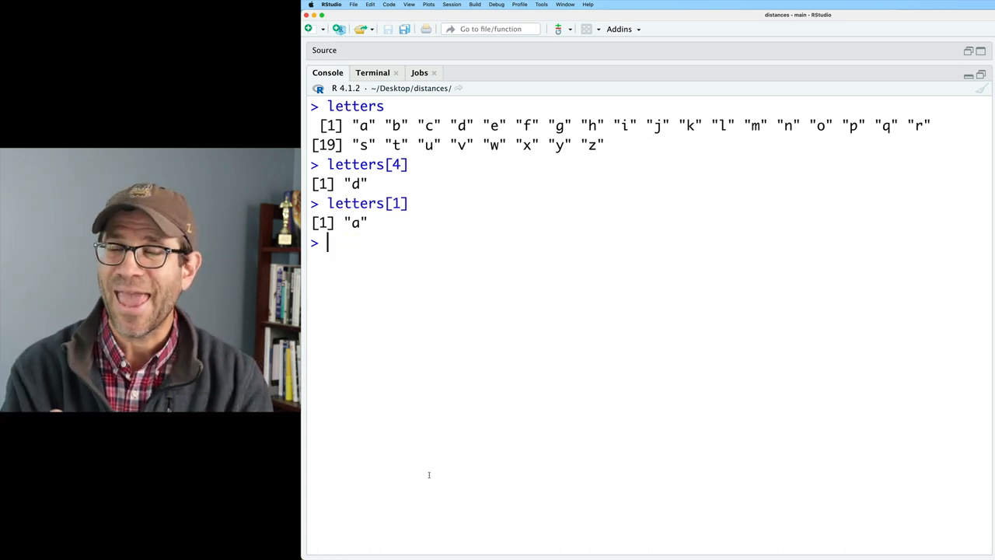
type("le")
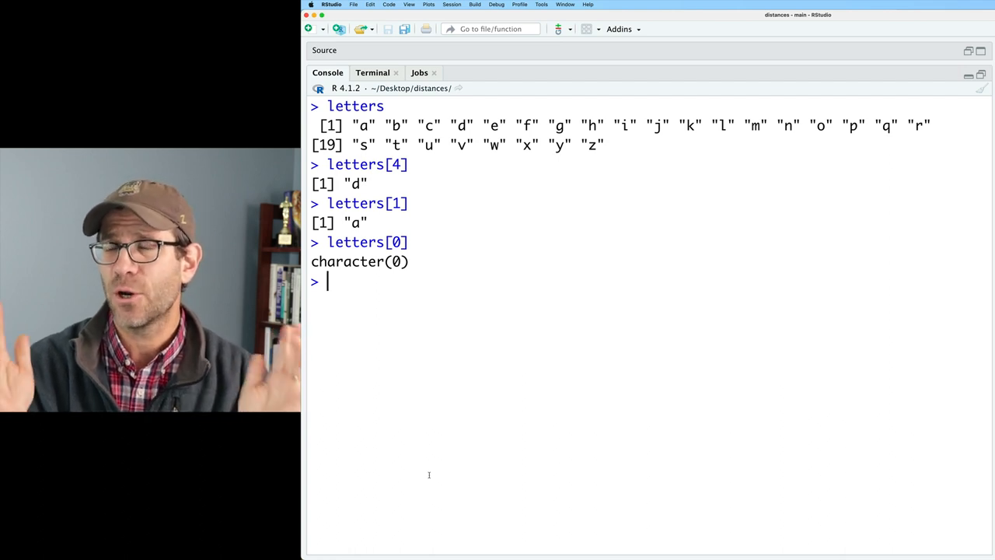
- Run letters[c(1, 3, 5)] and letters[10:20] to get a c e and j through t
type("letters[")
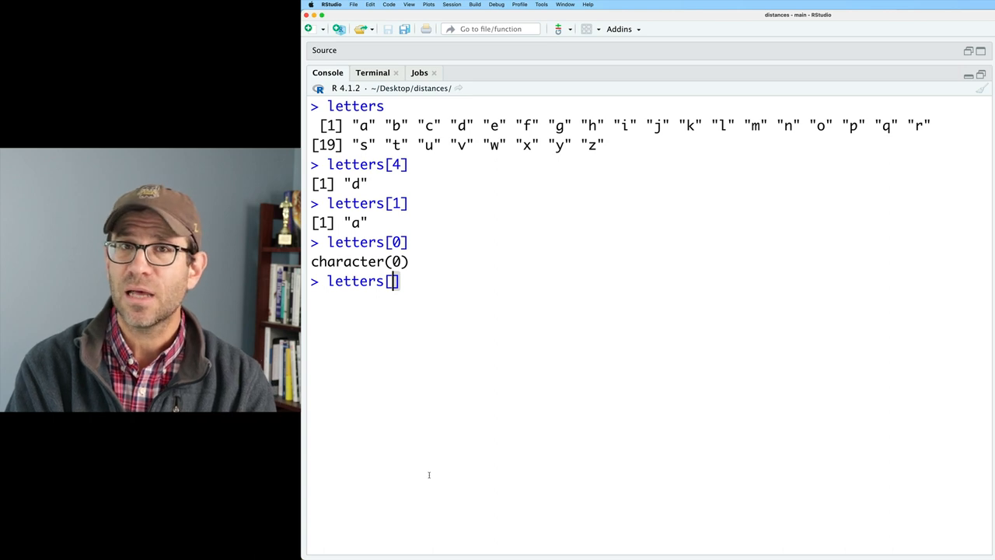
type("c(1, 3, 5")
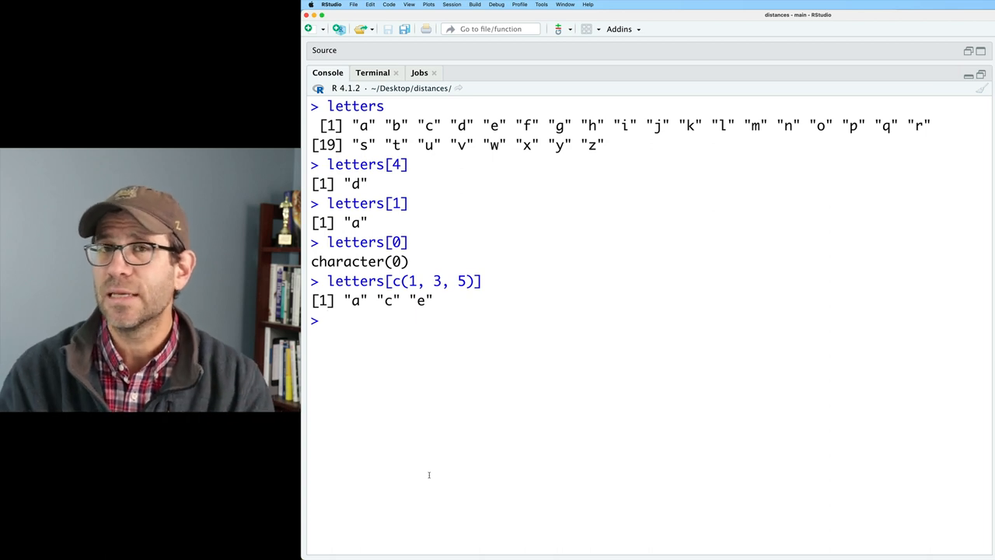
type("let")
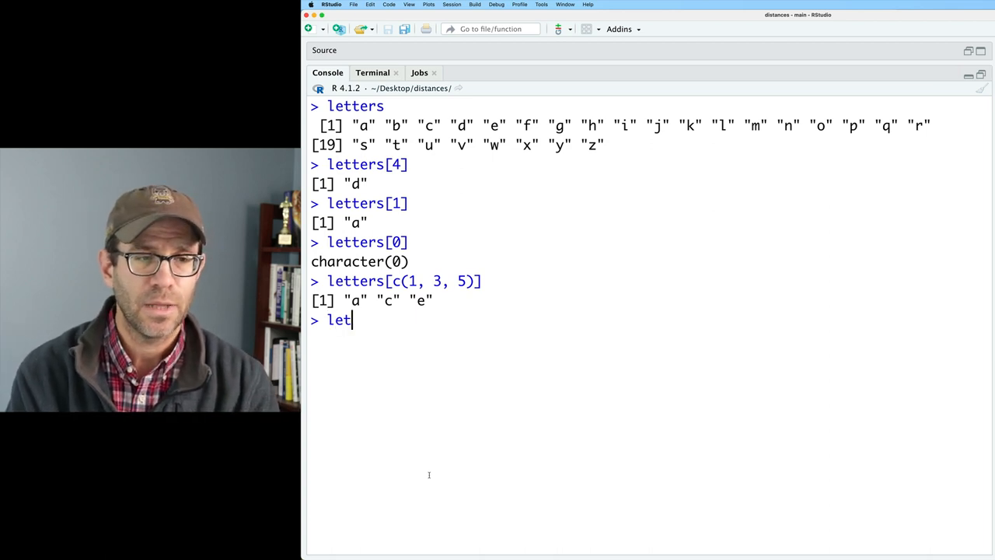
type("ters[10:")
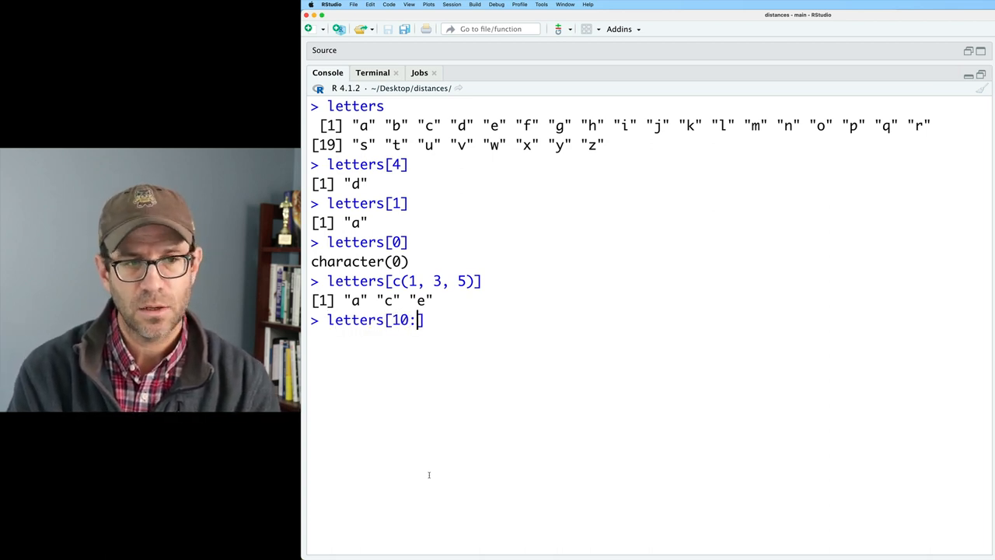
type("20")
key("Return")
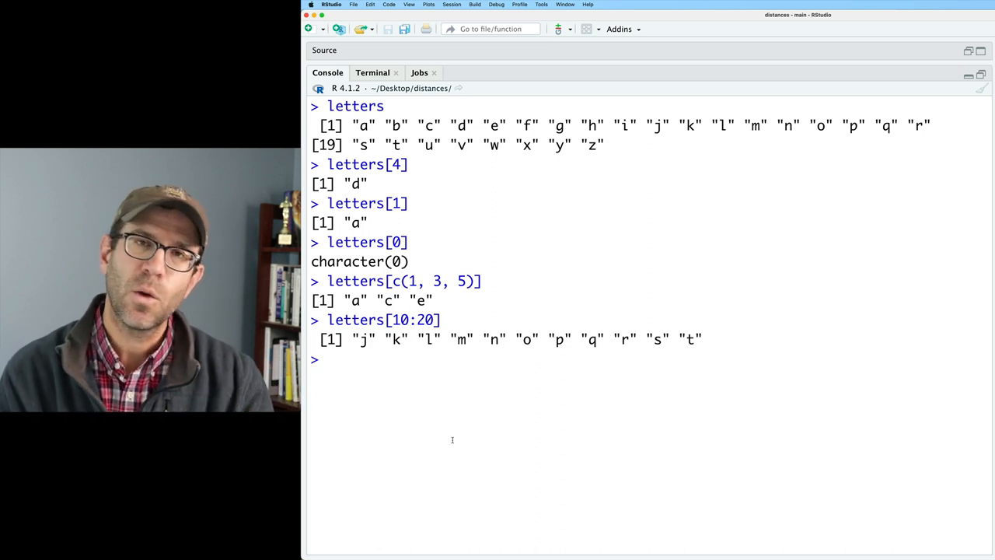
- Run letters[-1], save it as no_a, and drop its first element with no_a[-1]
type("let")
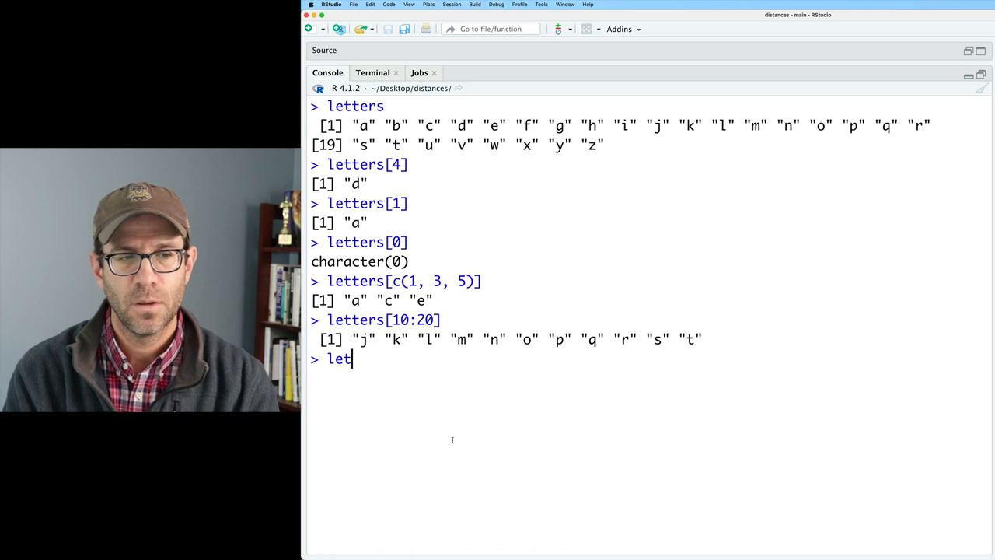
type("ters[-1]")
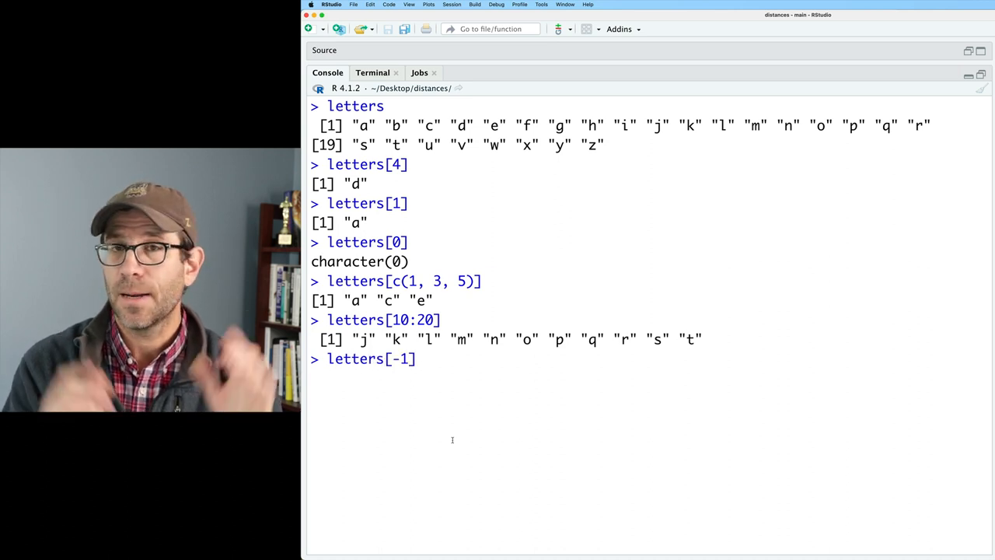
key("Return")
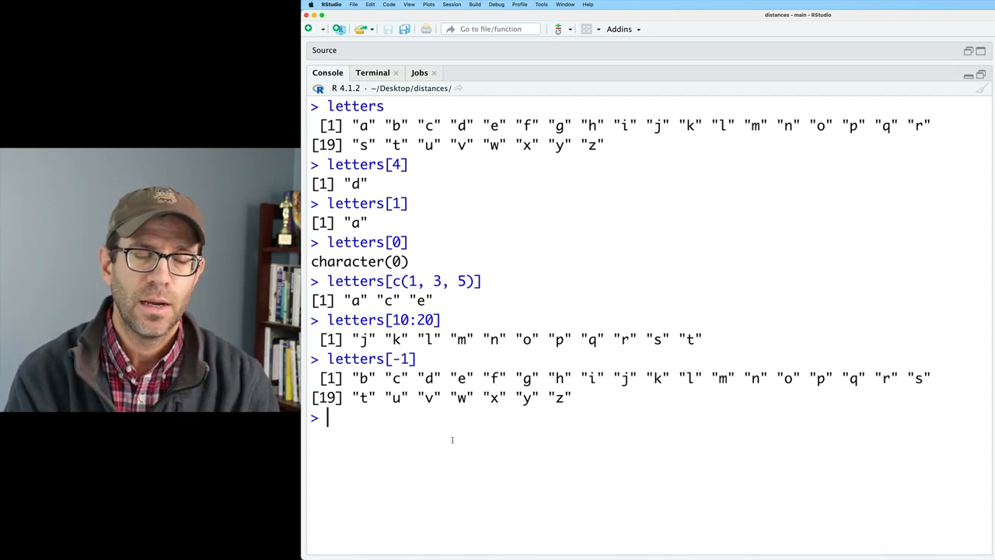
type("no_a <- letters[-1")
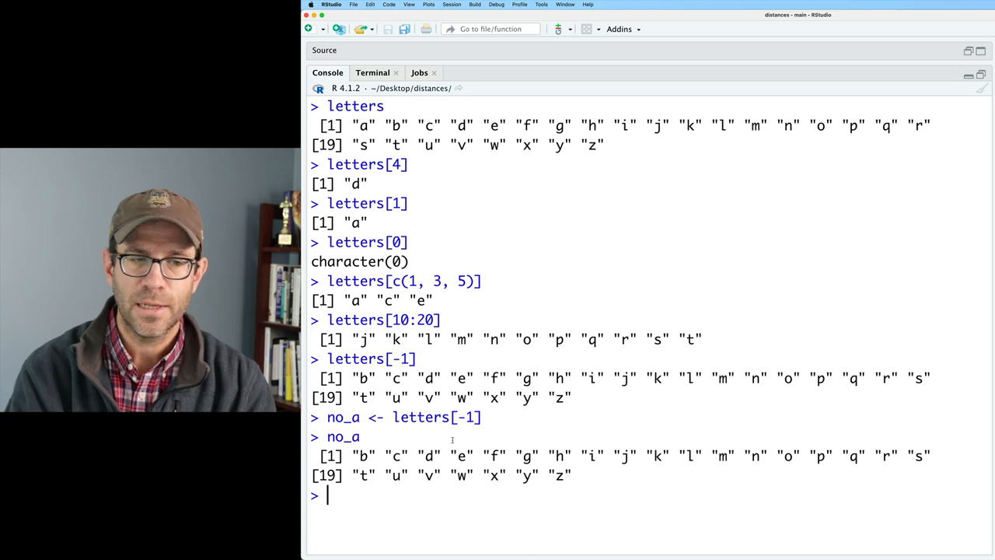
type("no_a[-")
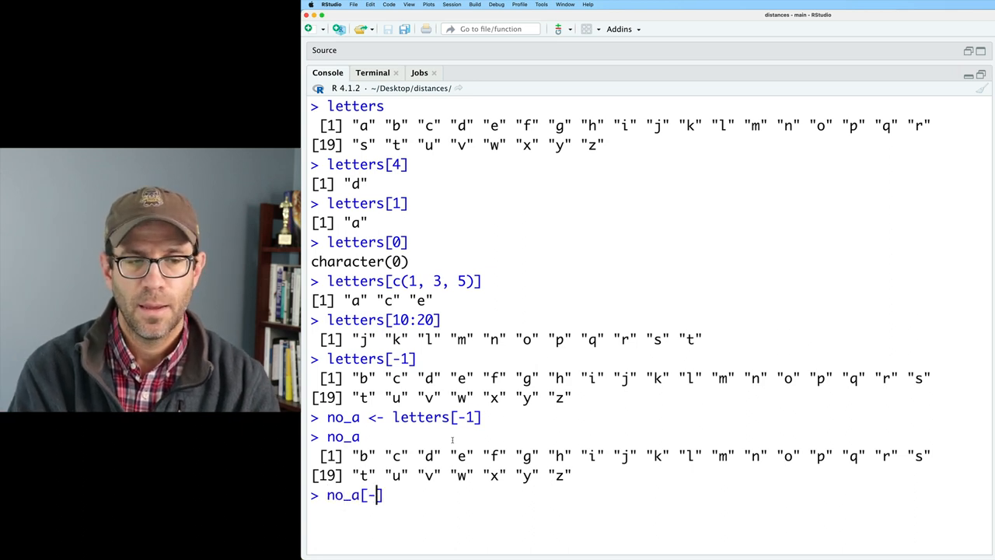
key("Return")
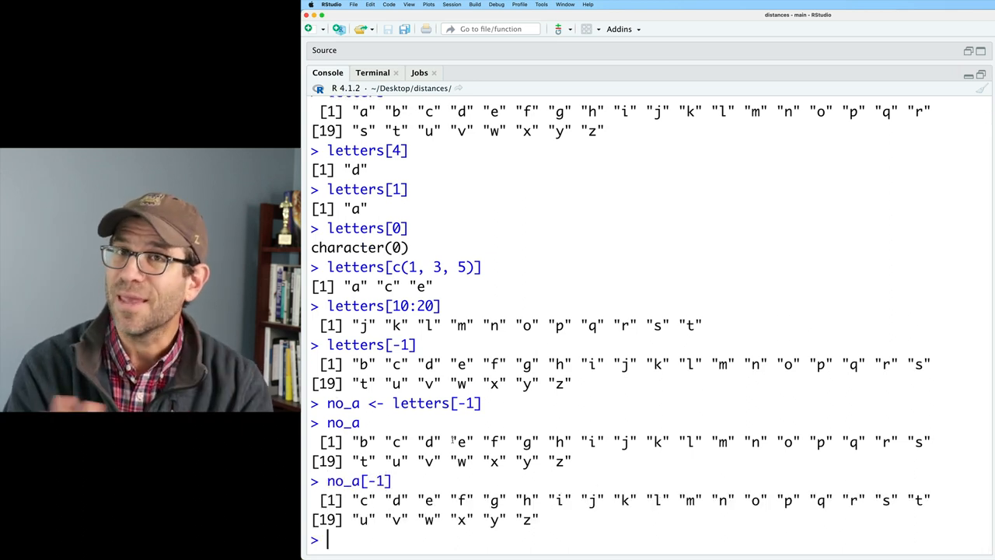
- Run letters[-c(1, 2, 3)] to drop the first three letters
type("letters[-")
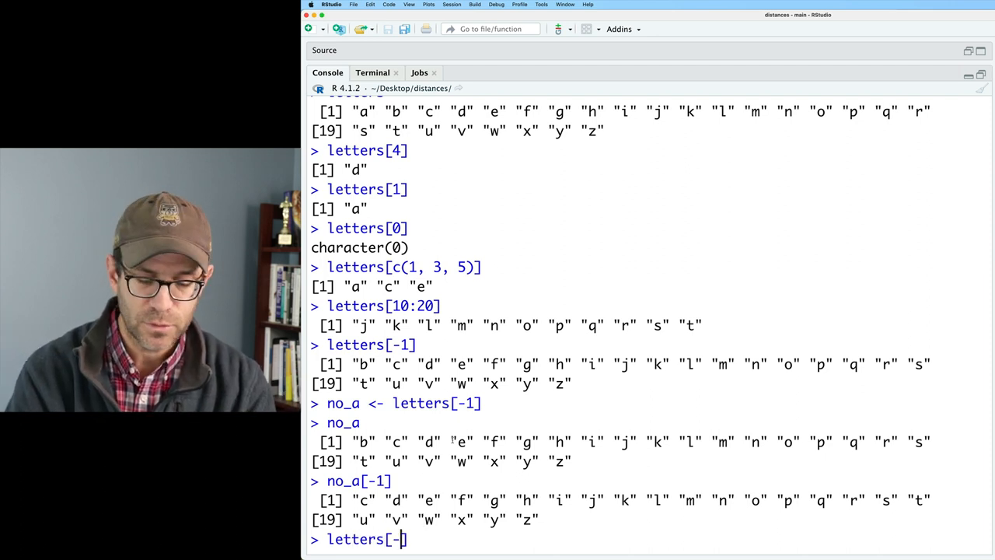
type("c(1, 2,")
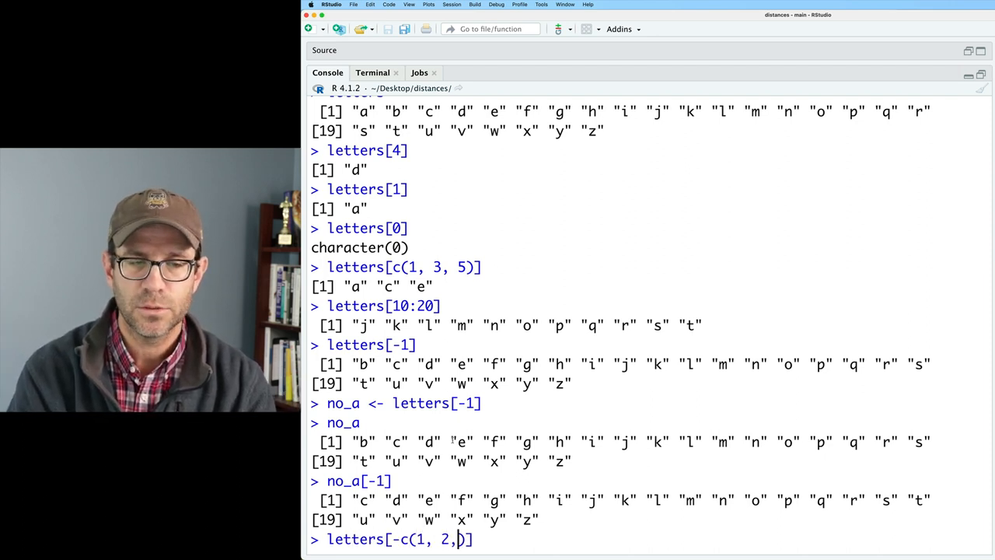
type("3")
key("Return")
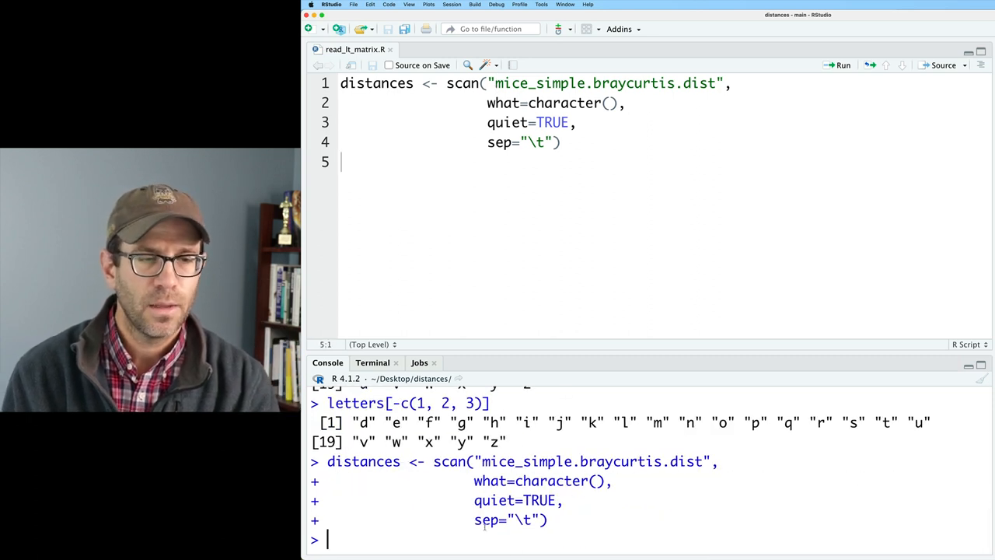
- Print distances, showing 10, sample names like F3D0 and Bray-Curtis values
type("distan")
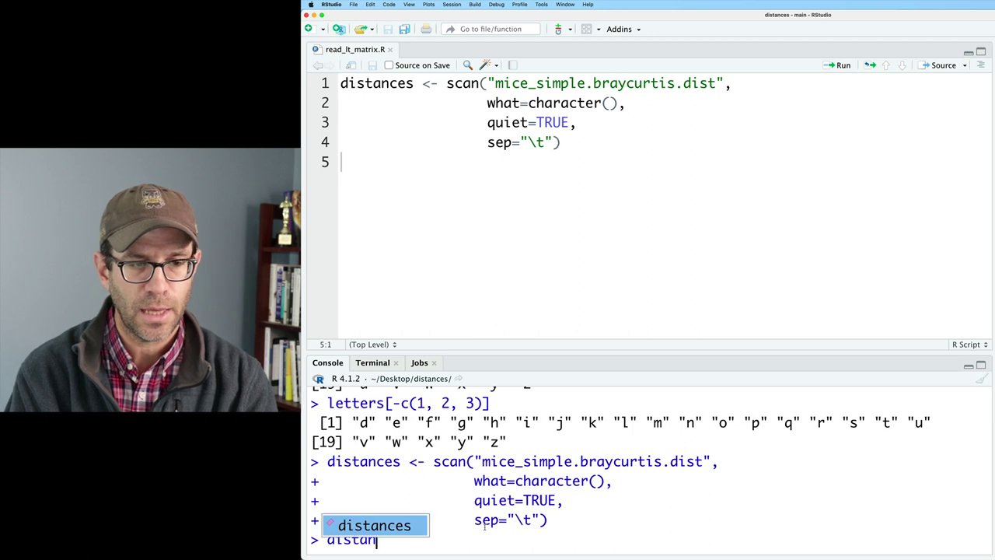
key("Return")
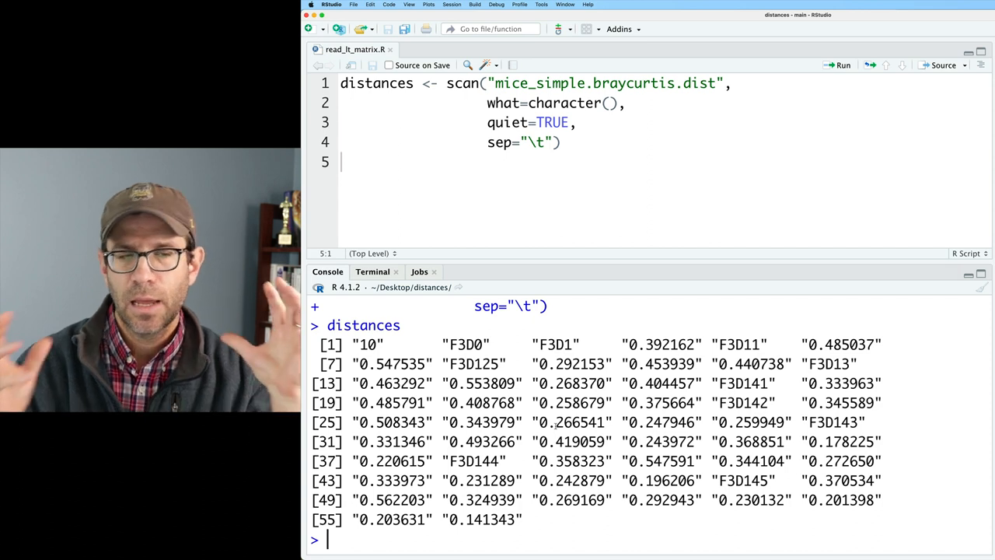
- View mice_simple.braycurtis.dist, pointing out the sample count 10 and names F3D1, F3D0
left_click(464, 49)
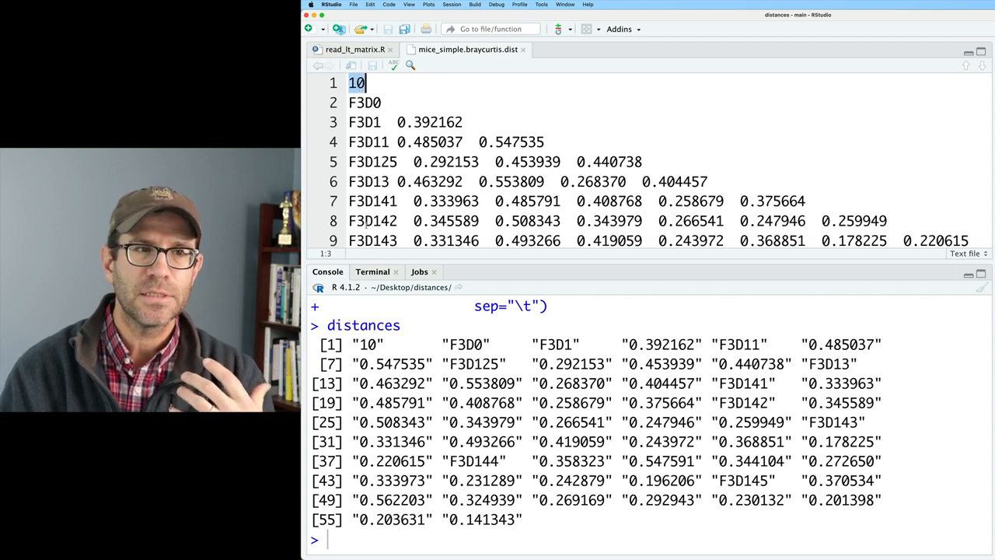
double_click(465, 343)
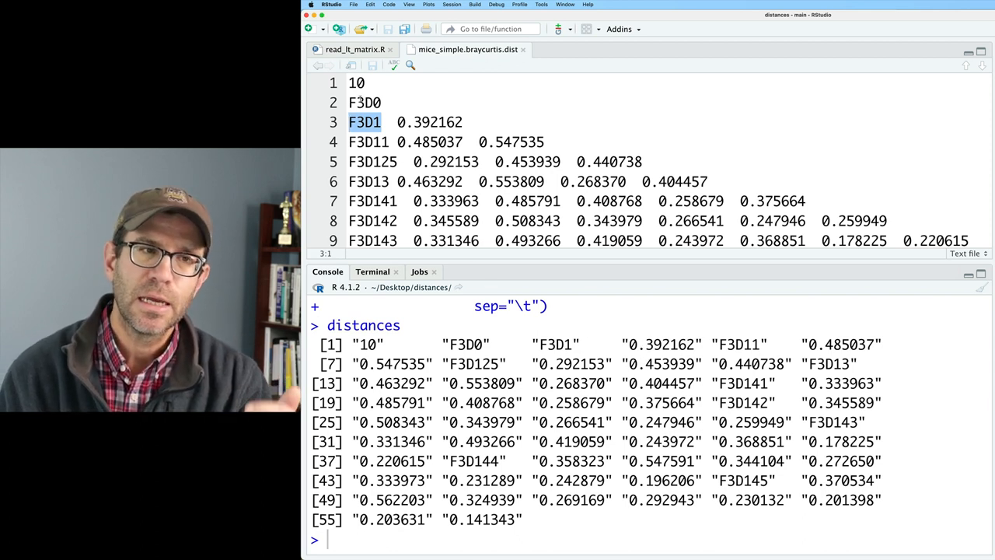
left_click(356, 82)
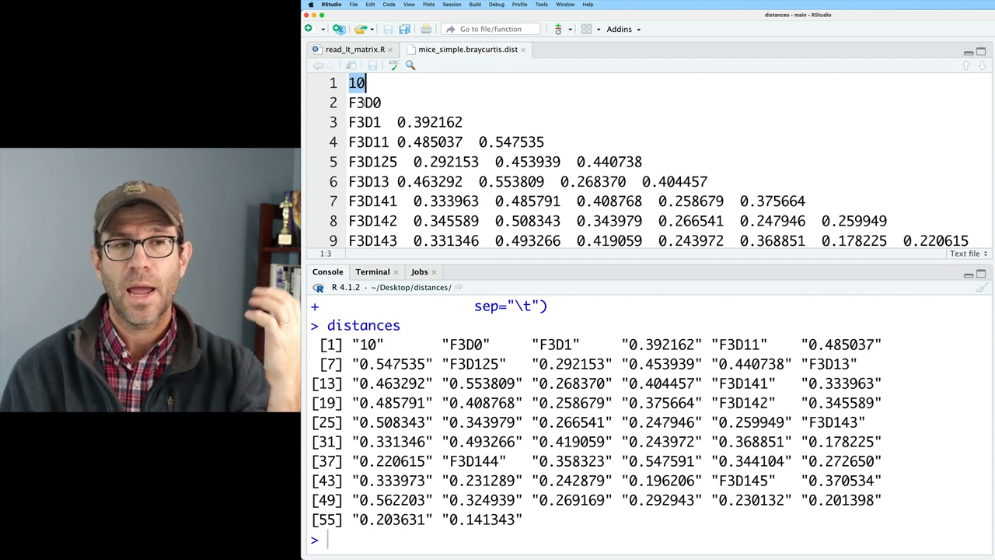
double_click(364, 103)
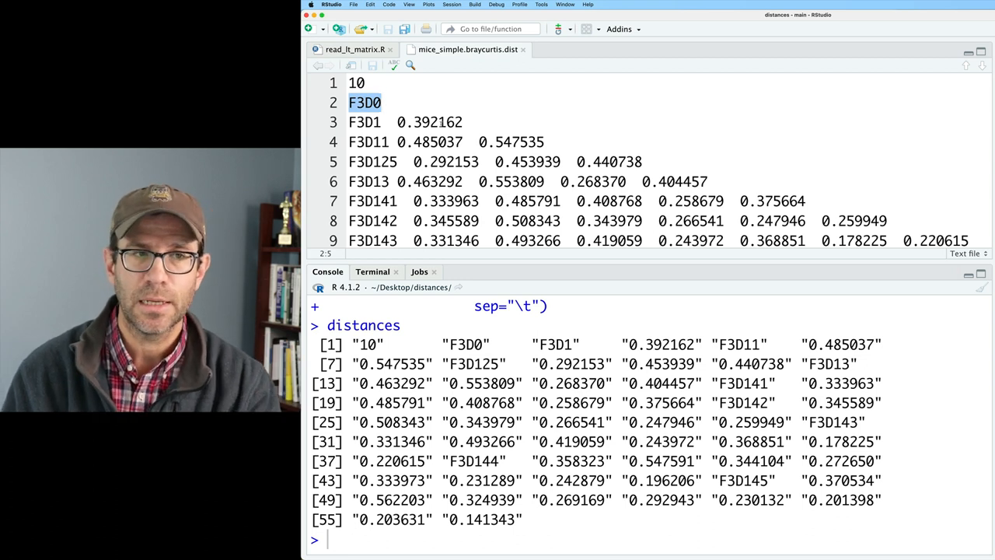
left_click(355, 48)
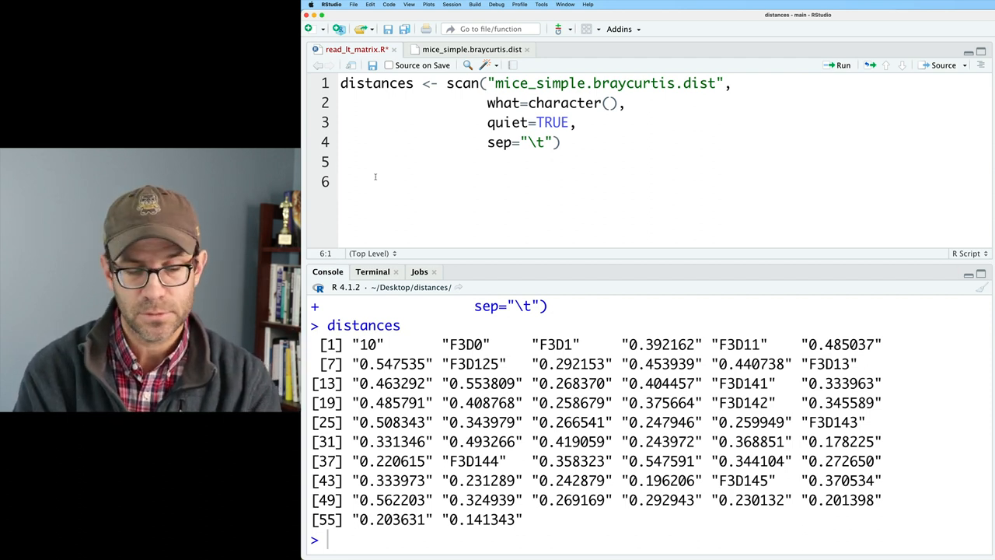
- Add line 6 assigning distances[1] to n_samples and print n_samples
type("n_samples <-")
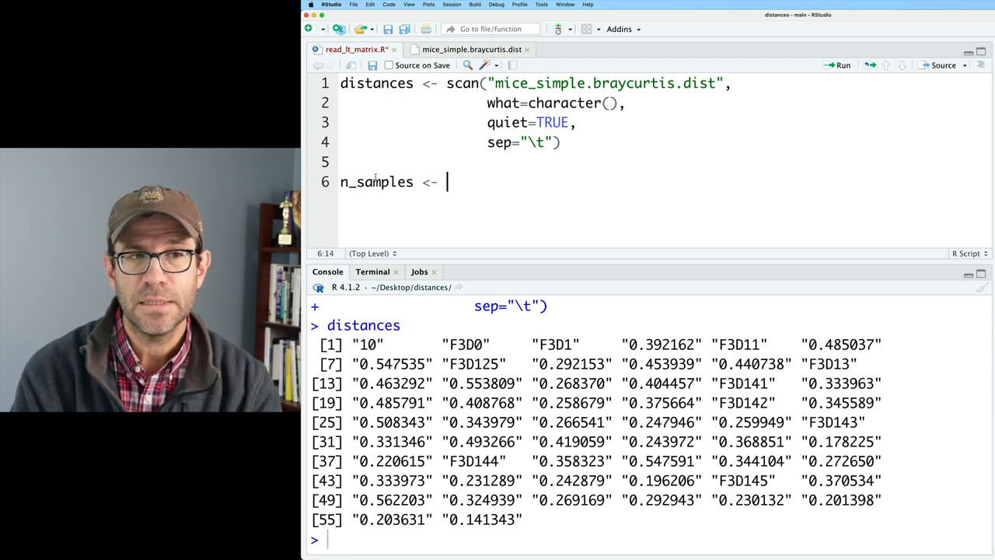
type("distance[1]")
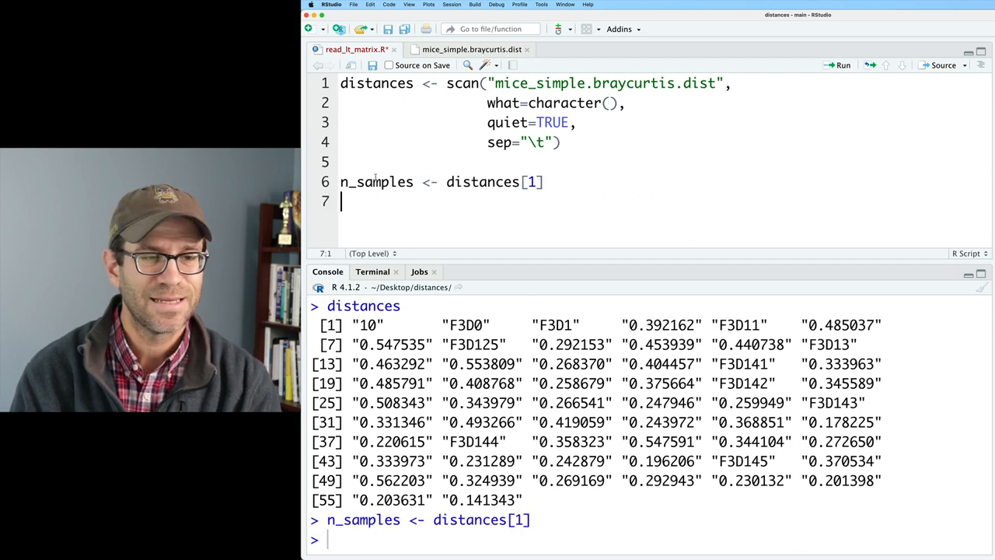
type("n_samp")
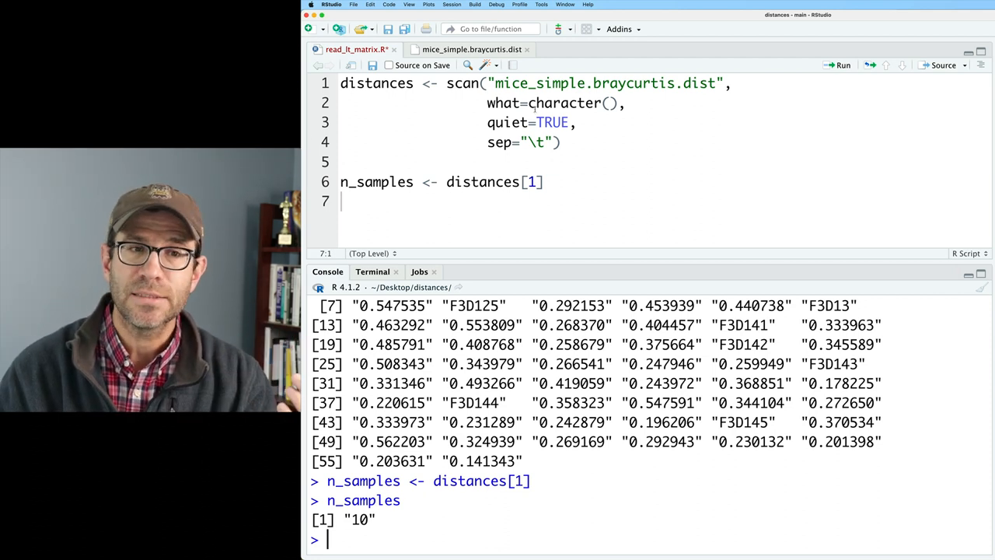
- Wrap distances[1] in as.numeric so n_samples prints 10 as a number, then reprint distances
double_click(564, 102)
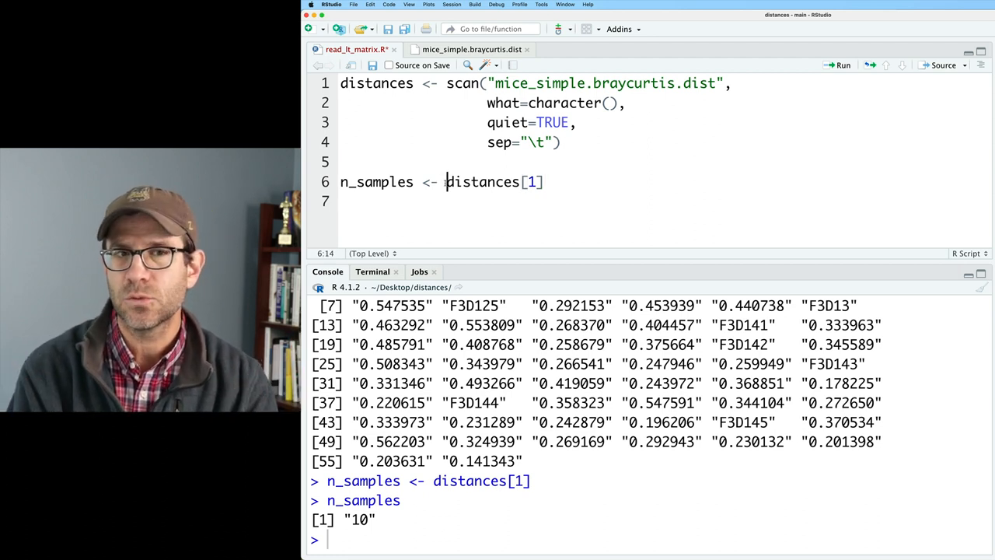
type("as.numeric(")
left_click(650, 539)
type("n_samples")
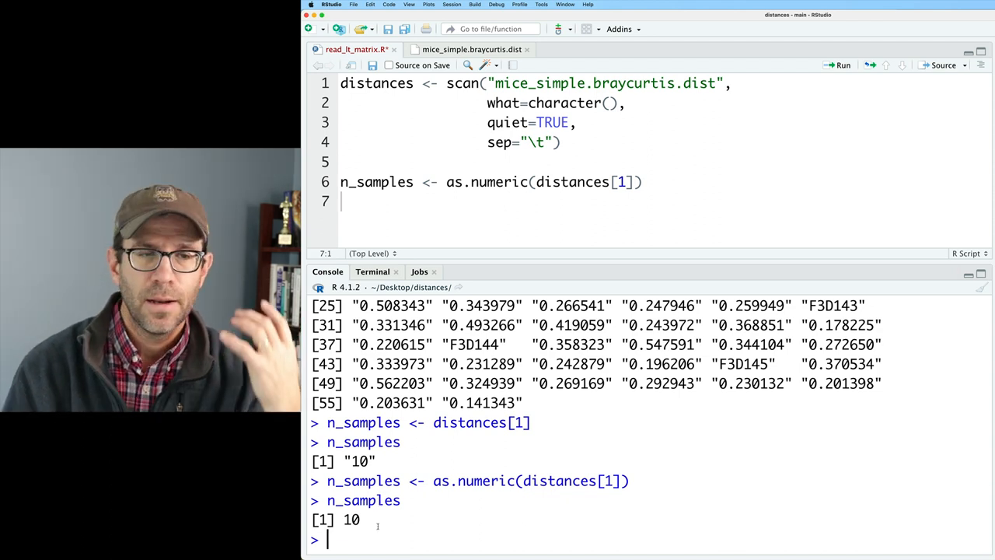
type("distan")
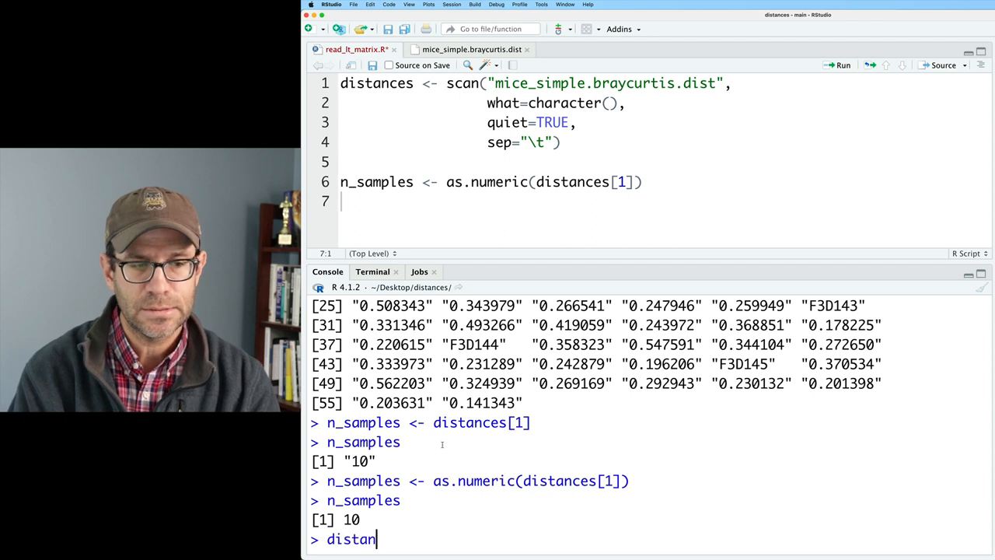
key("Return")
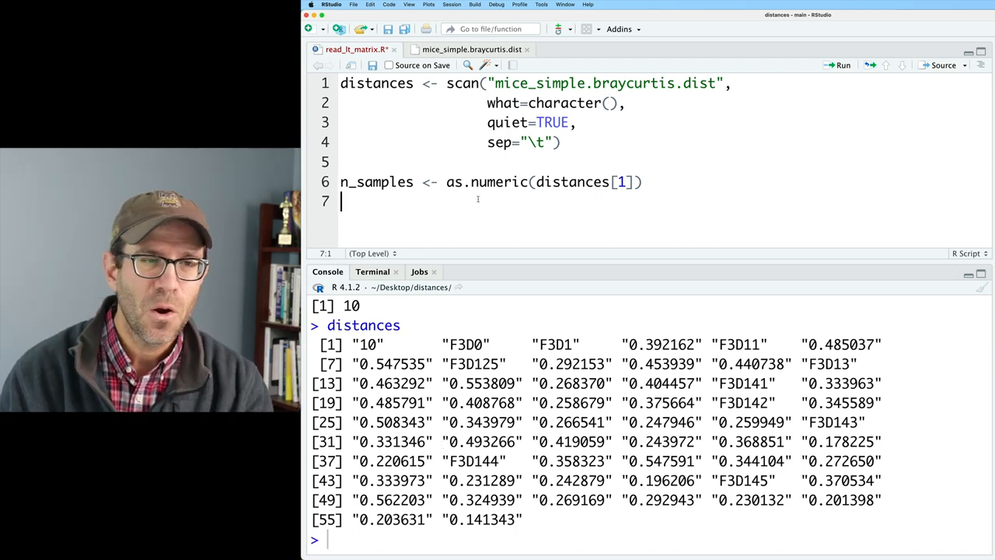
- Add line 7 reassigning distances to distances[-1] and print the trimmed vector
type("distances[-1]")
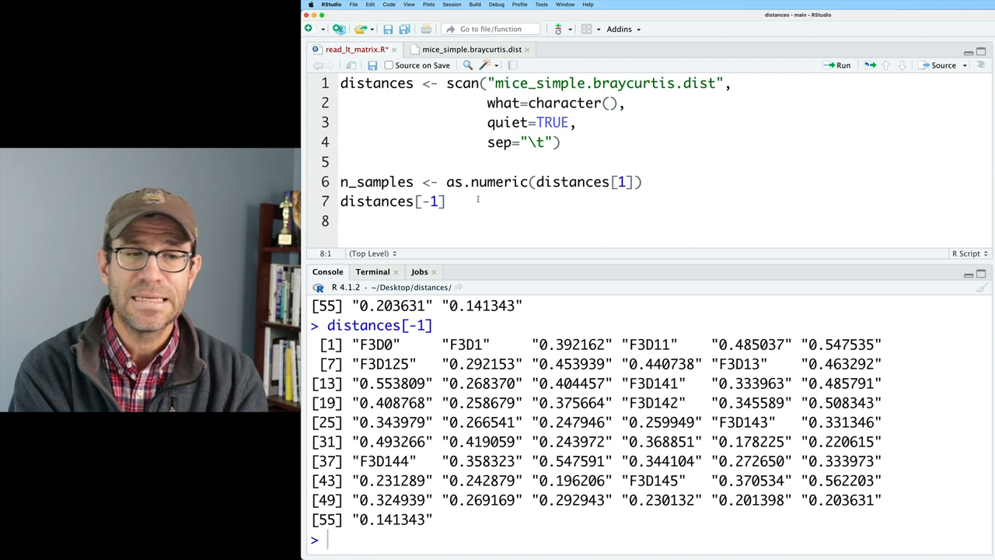
type("distances <-")
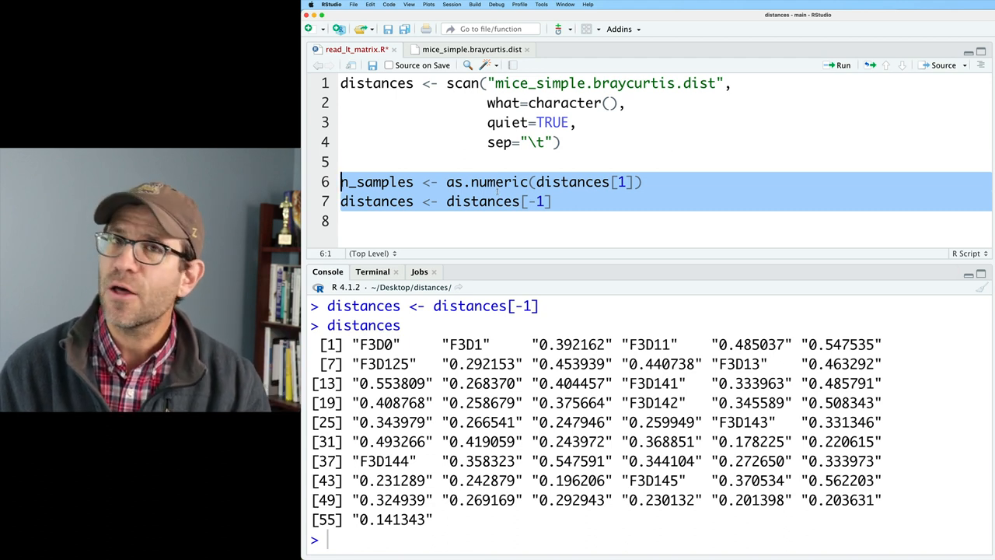
mouse_move(482, 217)
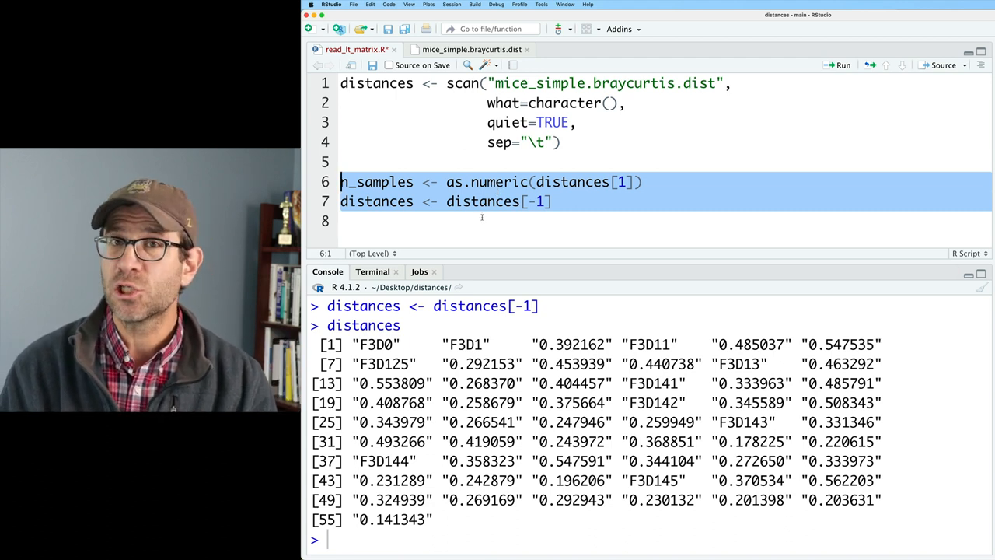